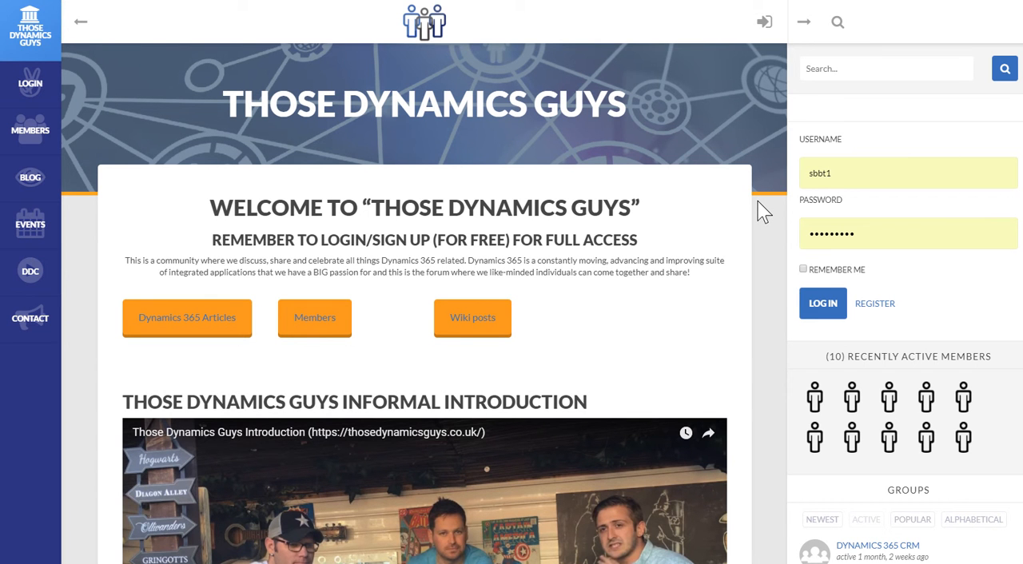
pyautogui.moveTo(800, 206)
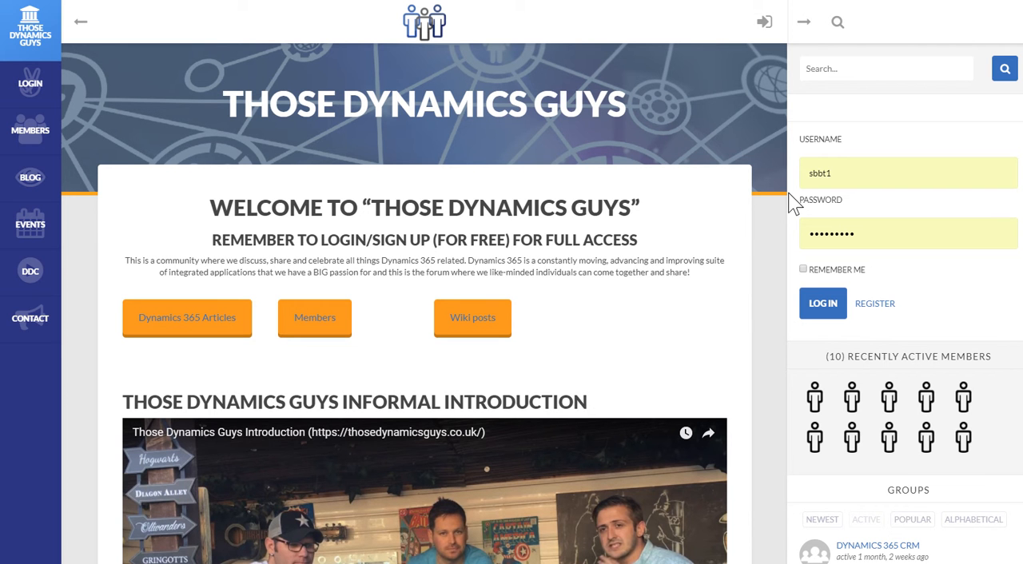
pyautogui.moveTo(831, 208)
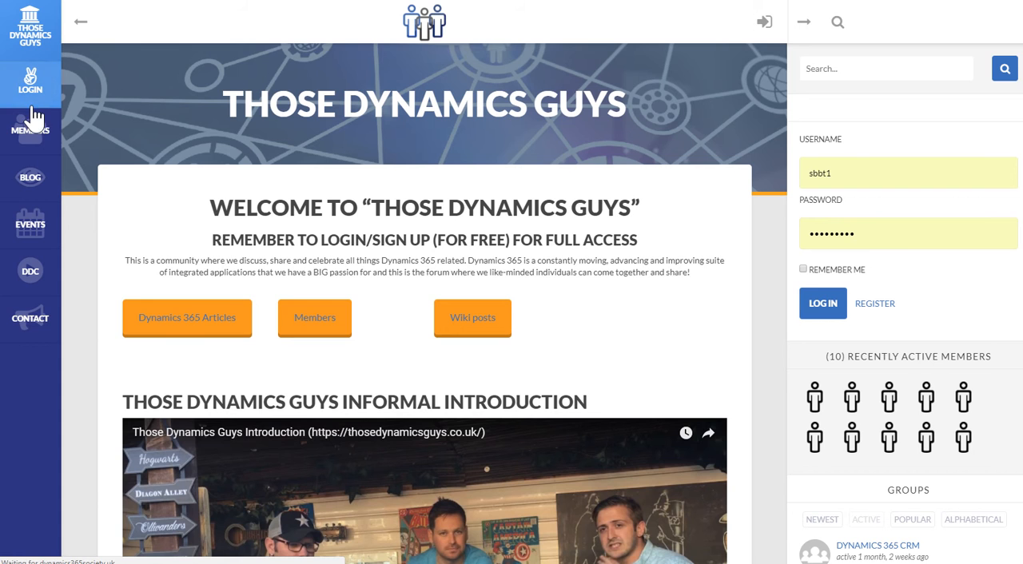
# Log in from the sidebar using the pre-filled account credentials
pyautogui.click(29, 88)
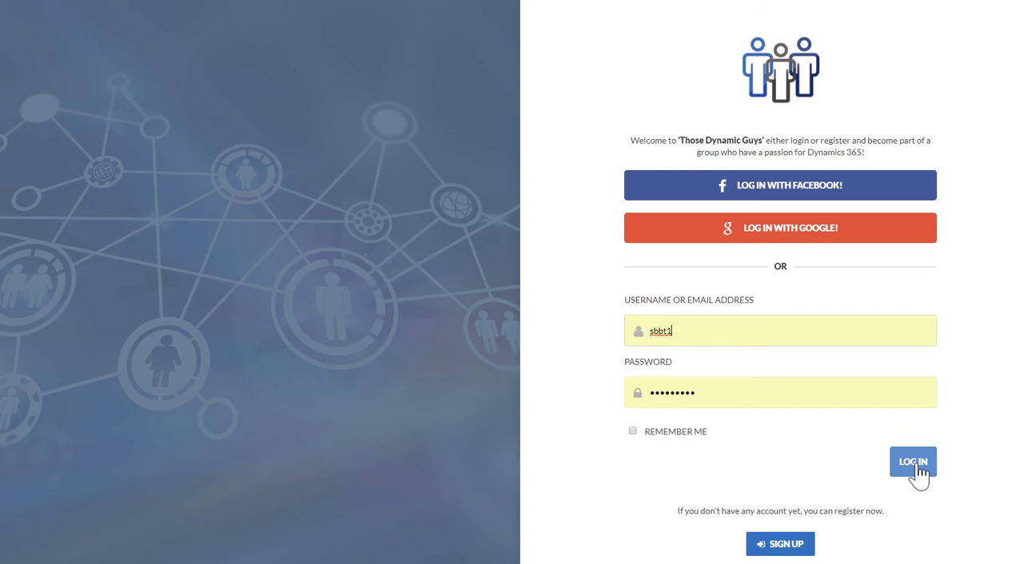
pyautogui.click(911, 462)
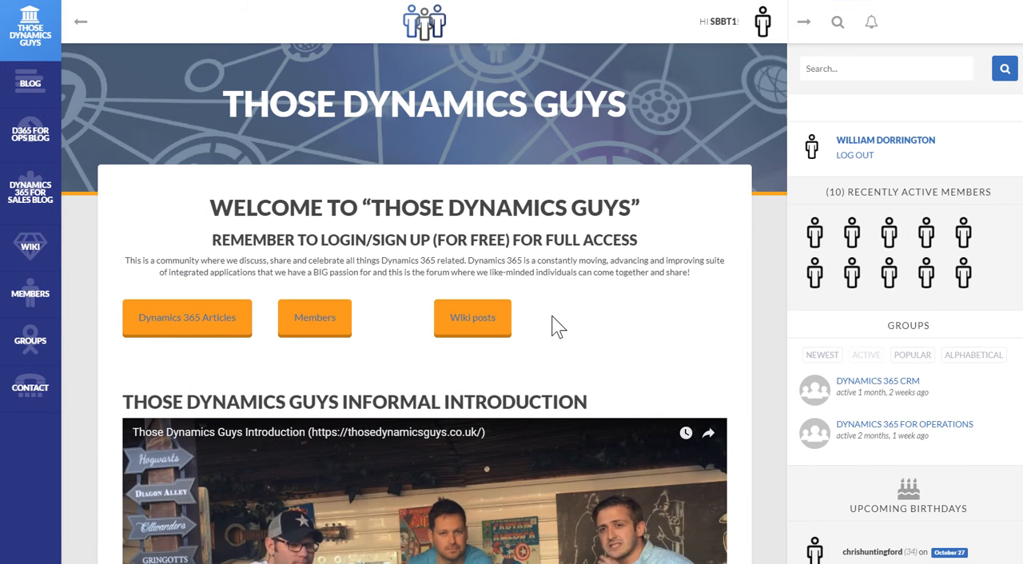
pyautogui.moveTo(576, 288)
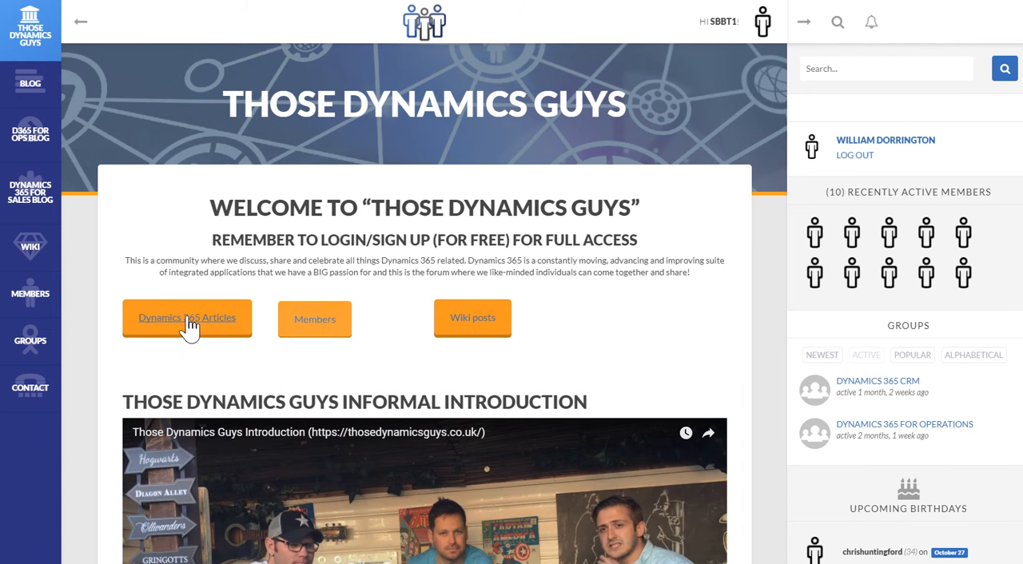
pyautogui.scroll(-3)
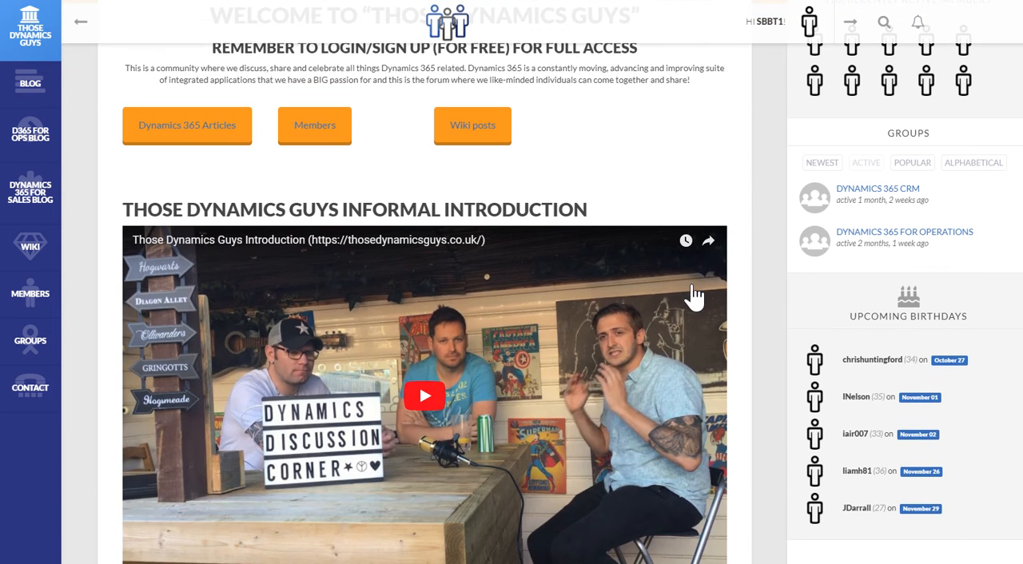
pyautogui.scroll(-3)
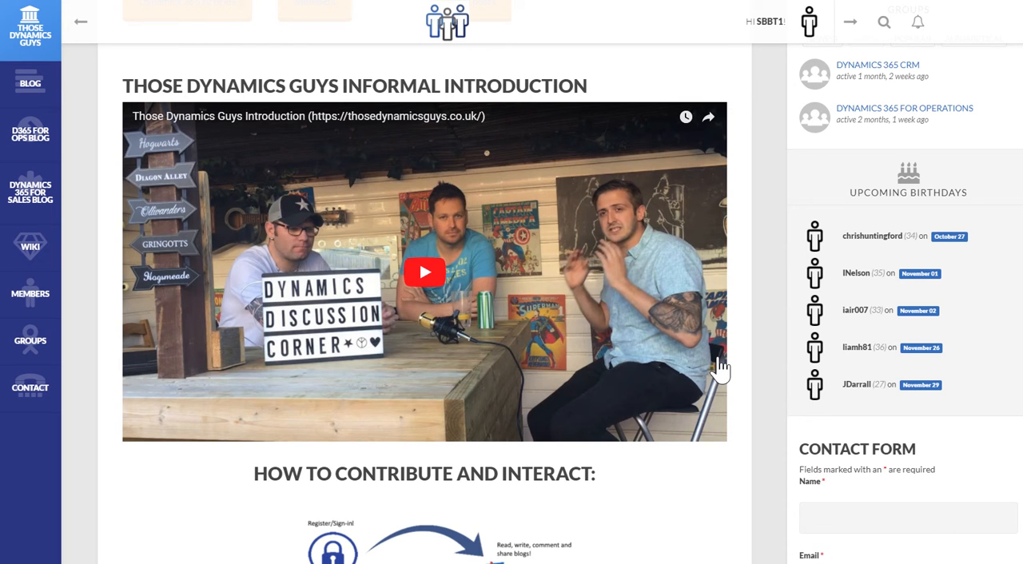
pyautogui.scroll(-3)
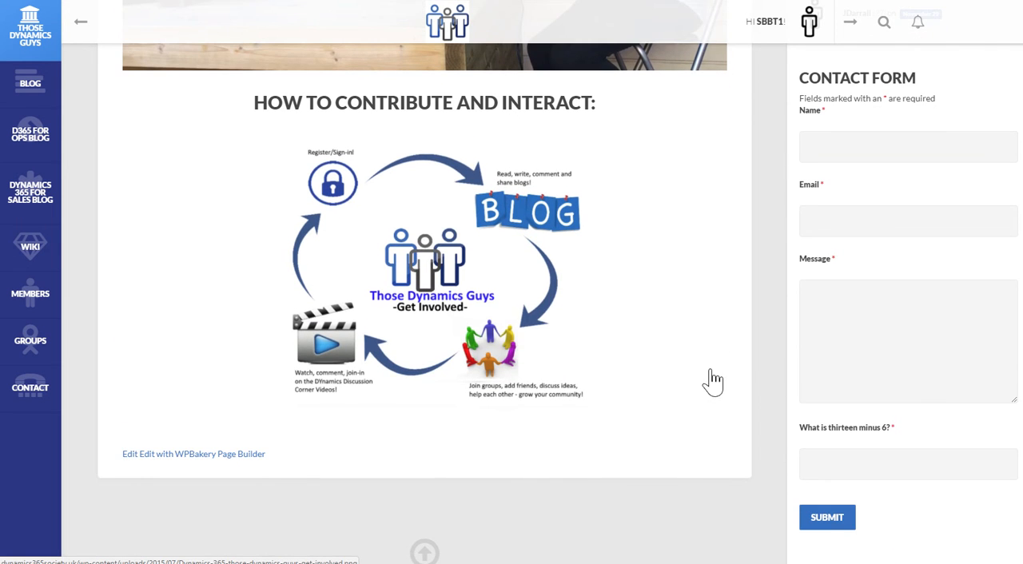
pyautogui.scroll(3)
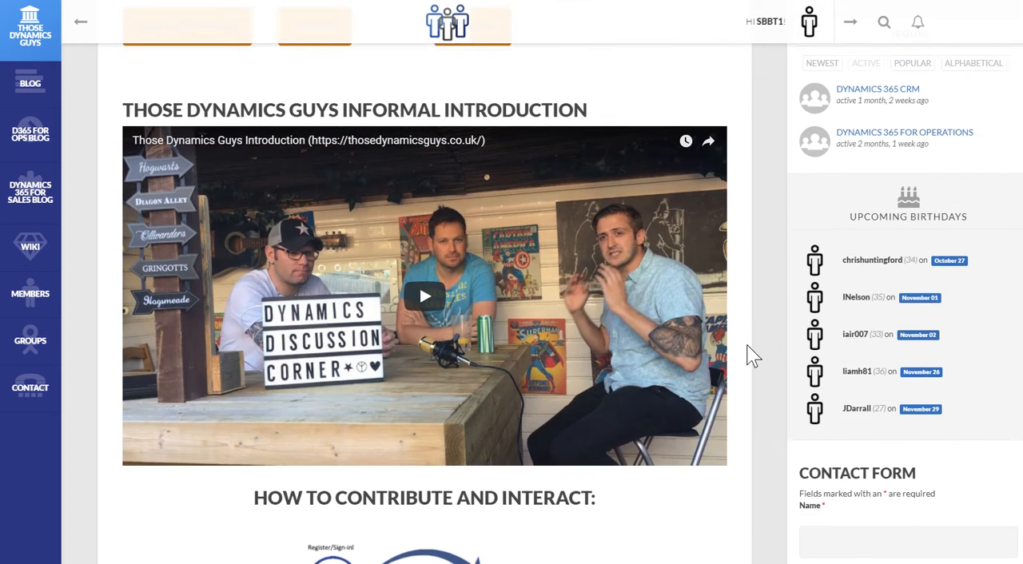
pyautogui.scroll(3)
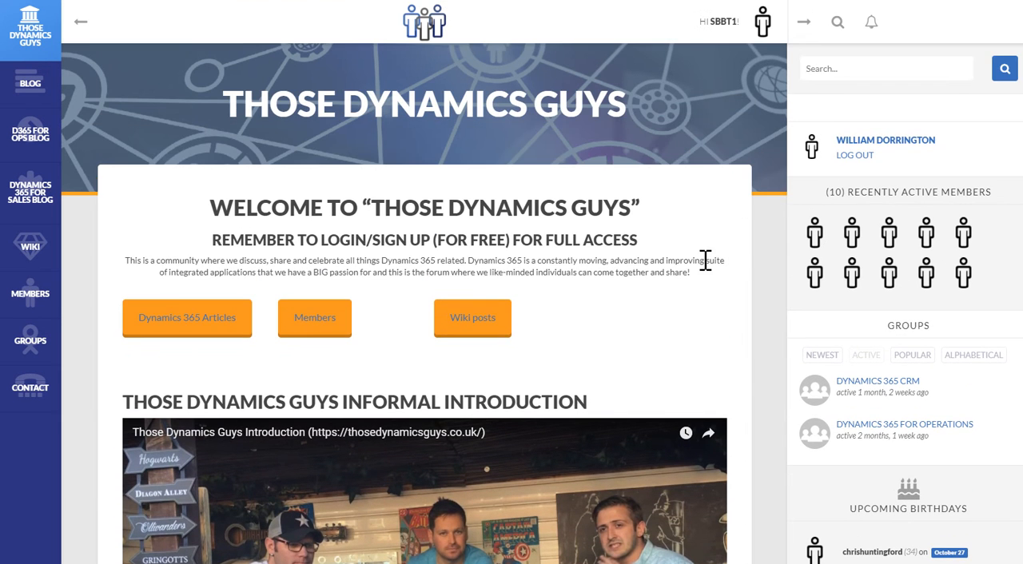
pyautogui.moveTo(962, 264)
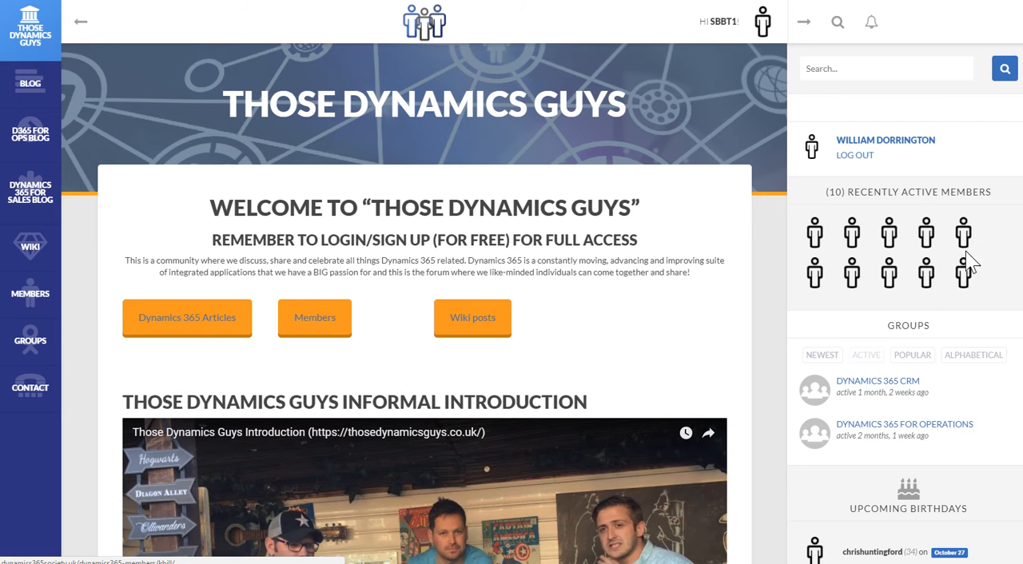
pyautogui.moveTo(30, 30)
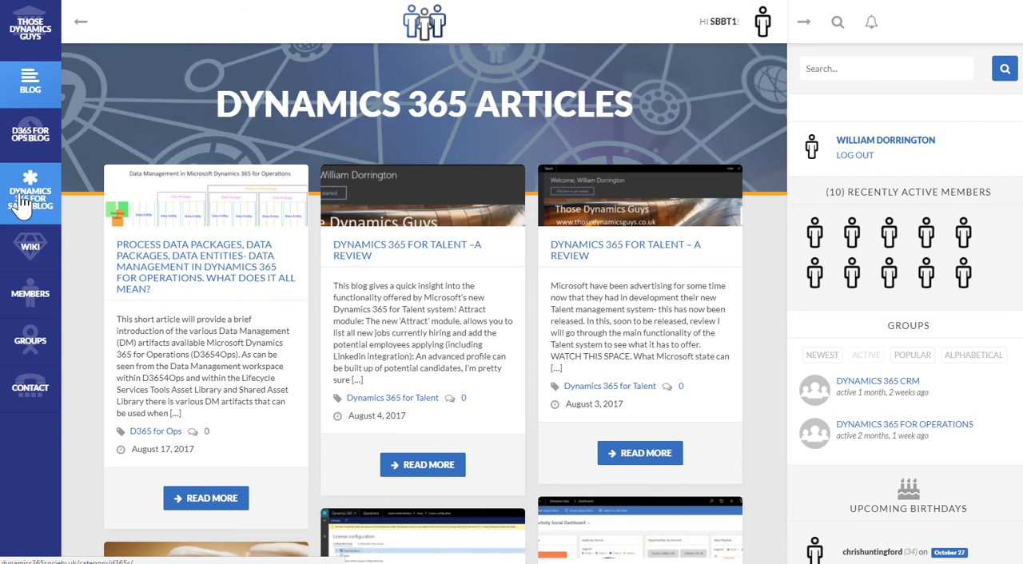
# Scroll through the Dynamics 365 Articles blog post cards
pyautogui.scroll(-3)
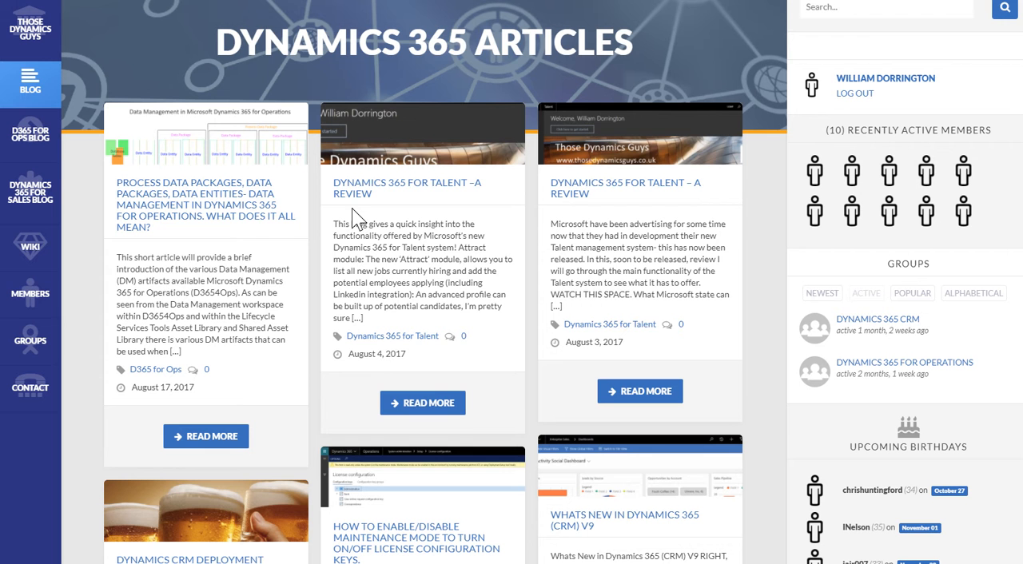
pyautogui.moveTo(163, 205)
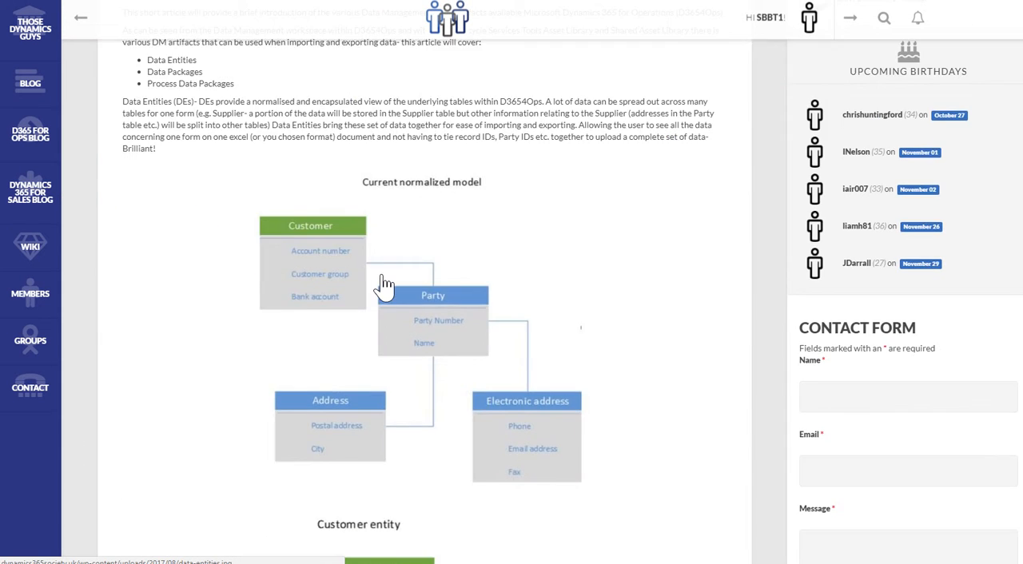
# Read the Process Data Packages article down to the Leave a Reply box, then go to the Blog section
pyautogui.scroll(-3)
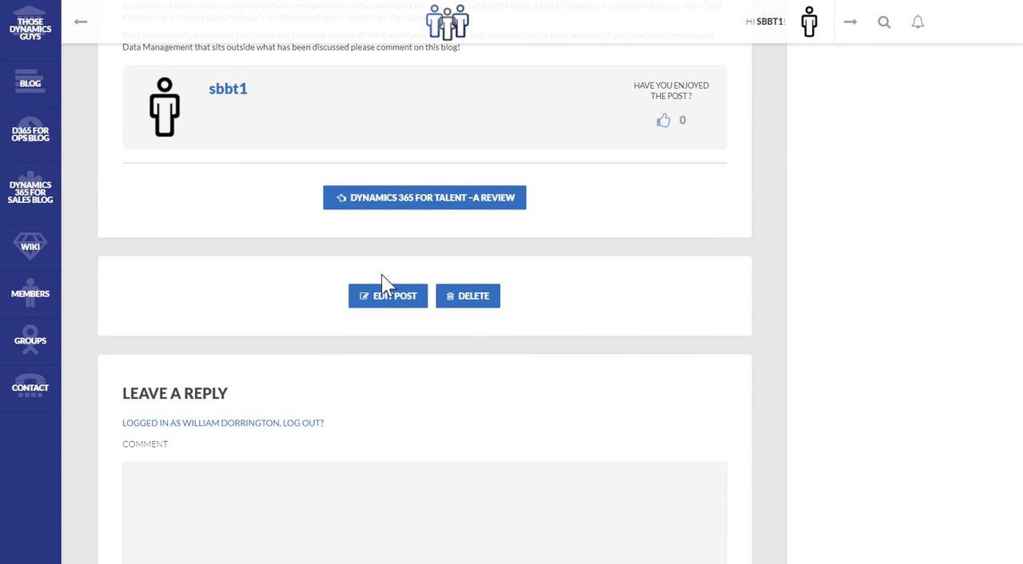
pyautogui.scroll(-3)
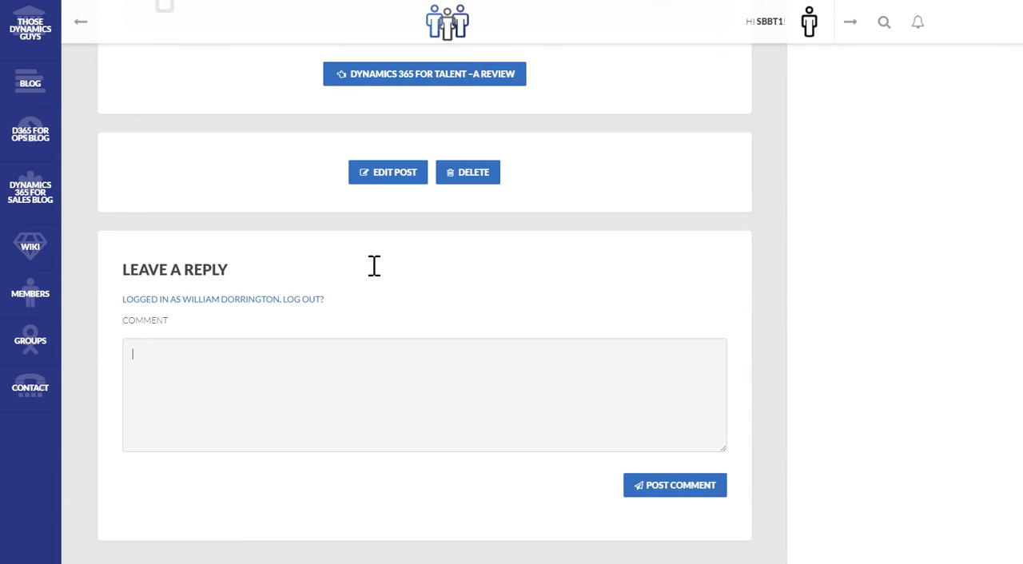
pyautogui.moveTo(386, 289)
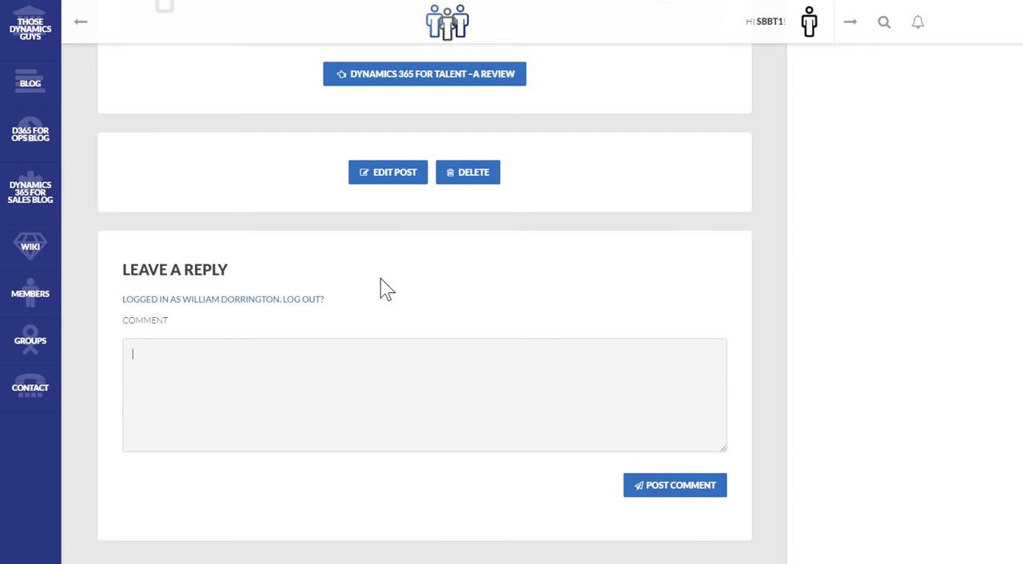
pyautogui.moveTo(430, 285)
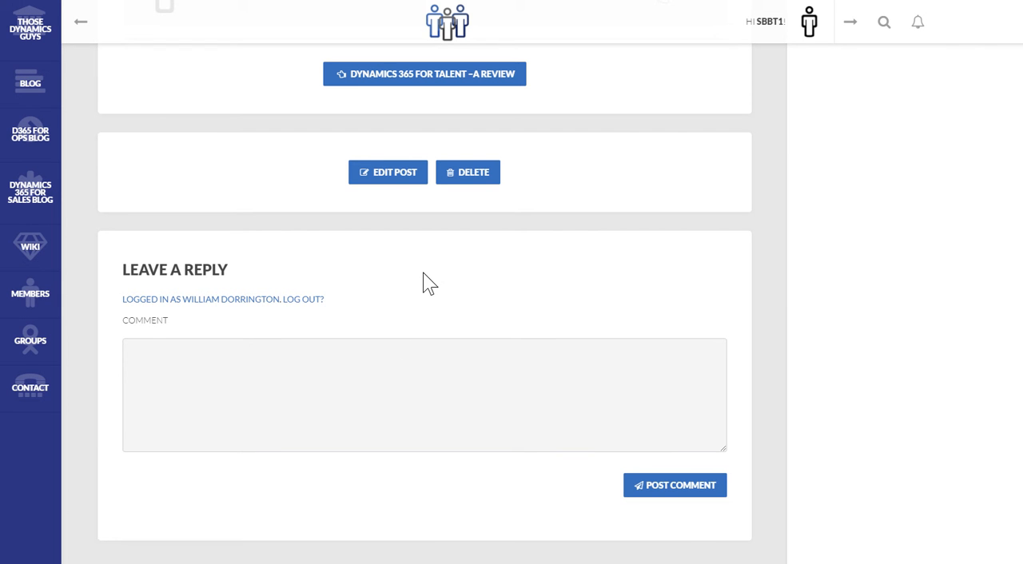
pyautogui.scroll(3)
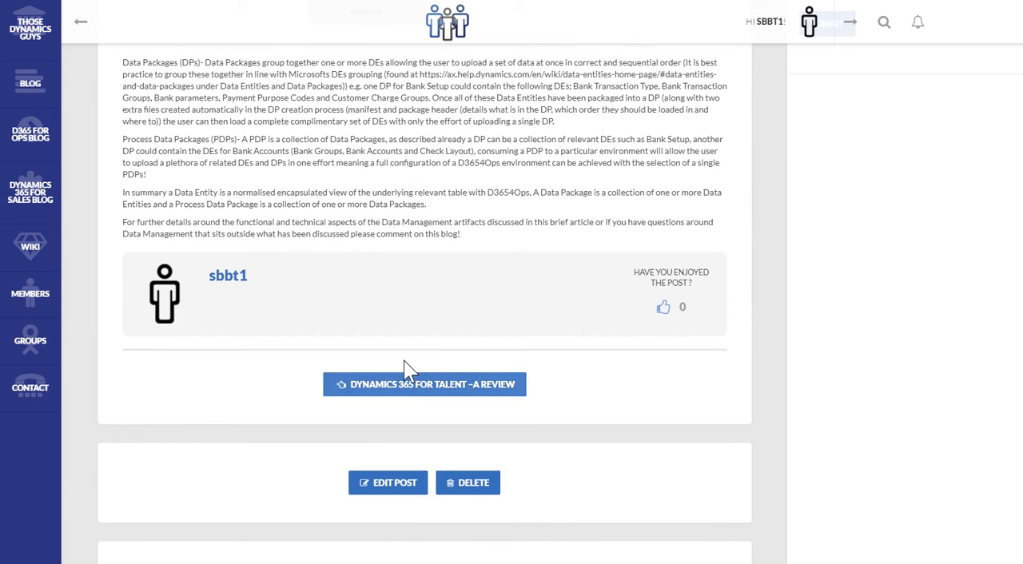
pyautogui.click(29, 83)
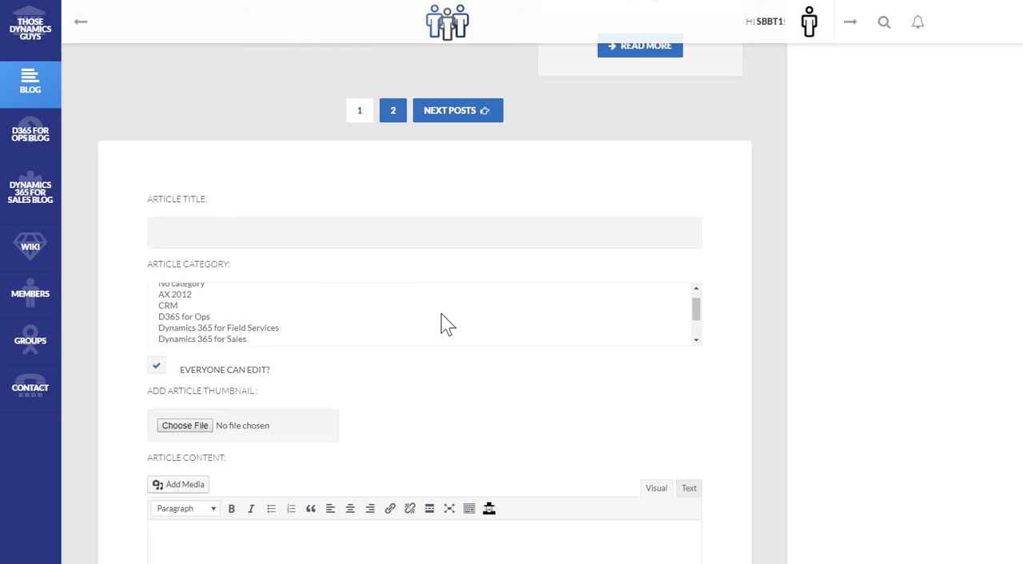
# Review the Create Article form below the post list, leave it blank, then go to the Wiki
pyautogui.scroll(-3)
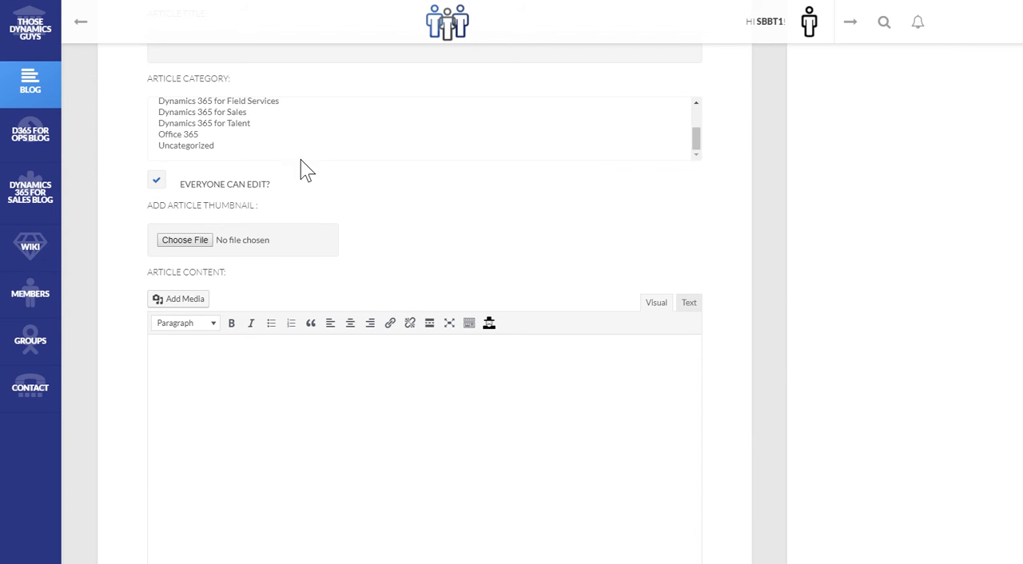
pyautogui.scroll(-3)
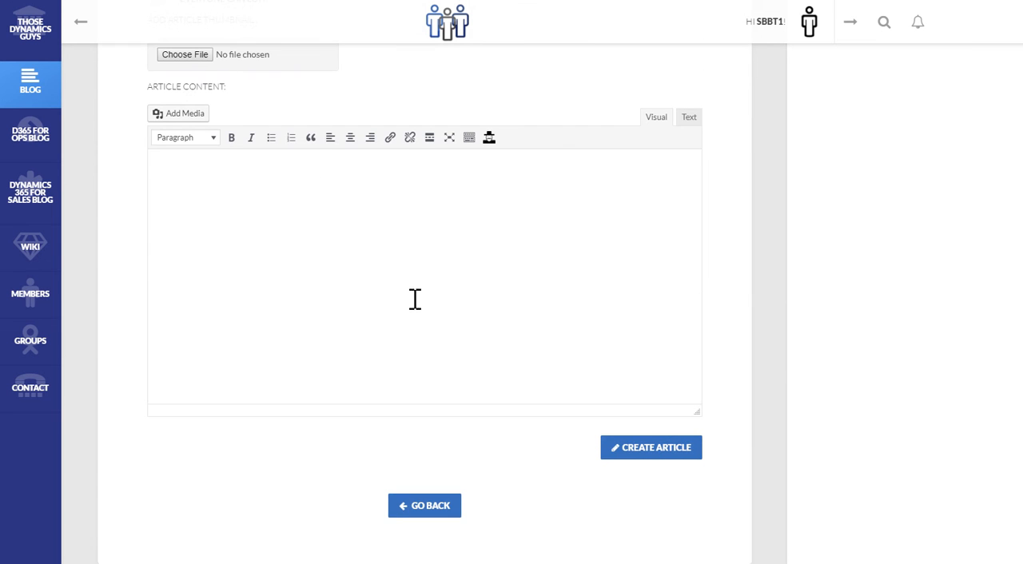
pyautogui.moveTo(579, 287)
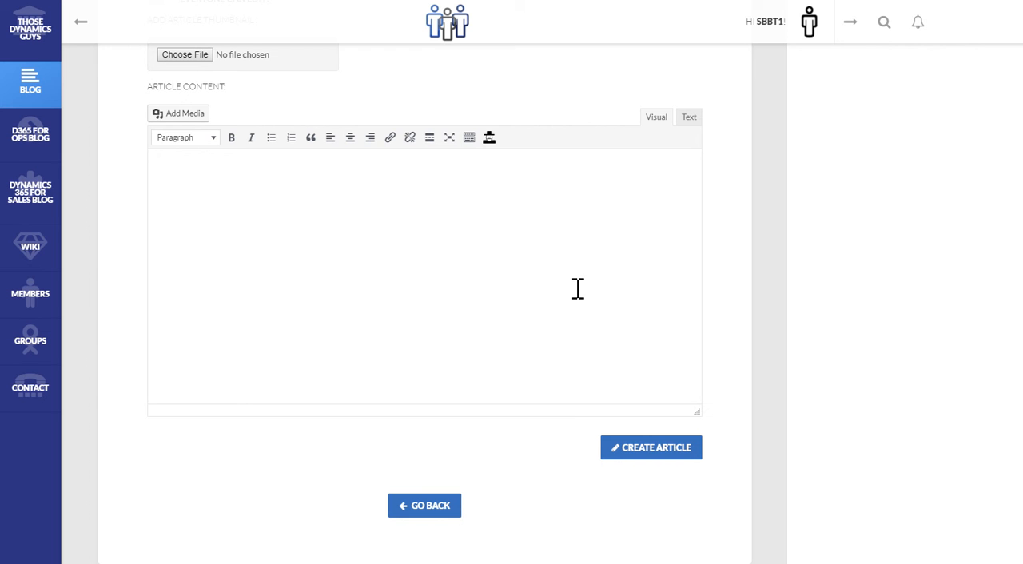
pyautogui.moveTo(665, 237)
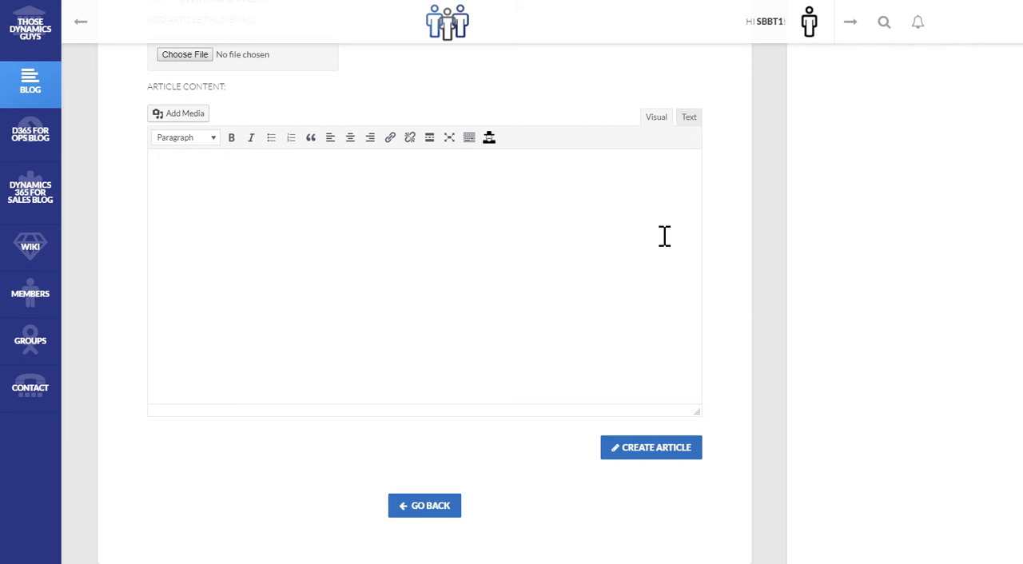
pyautogui.moveTo(754, 262)
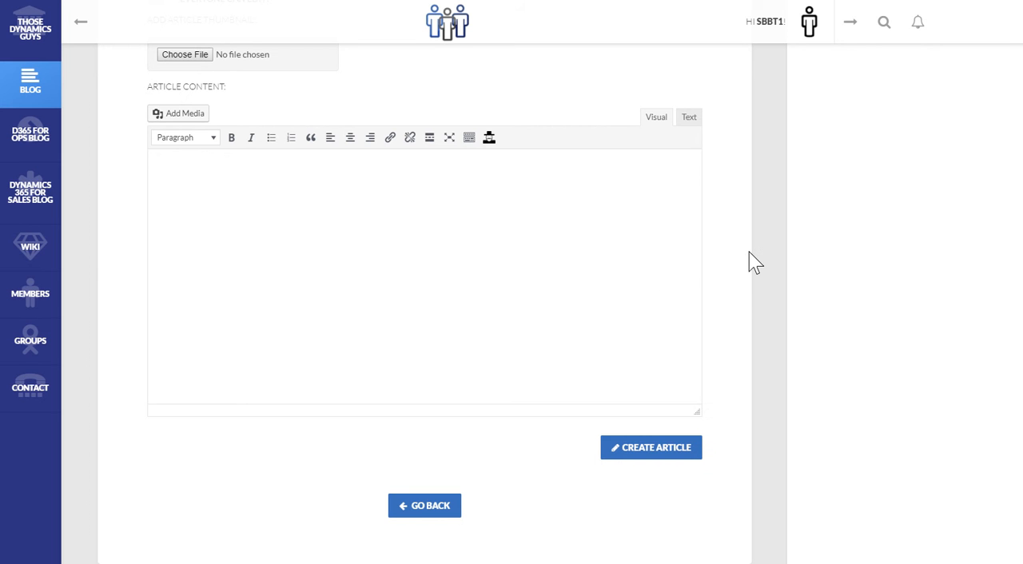
pyautogui.scroll(3)
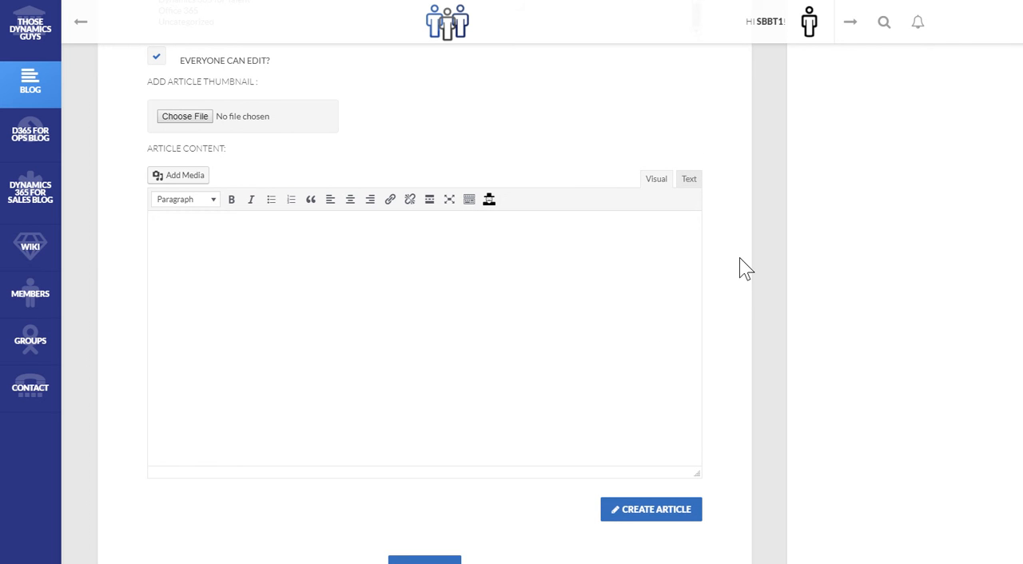
pyautogui.scroll(3)
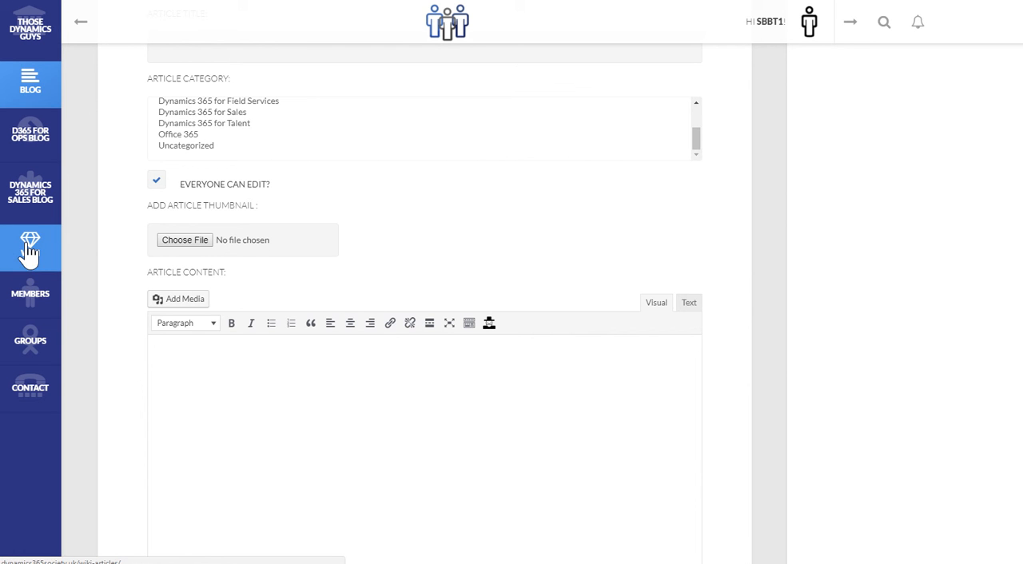
pyautogui.click(29, 248)
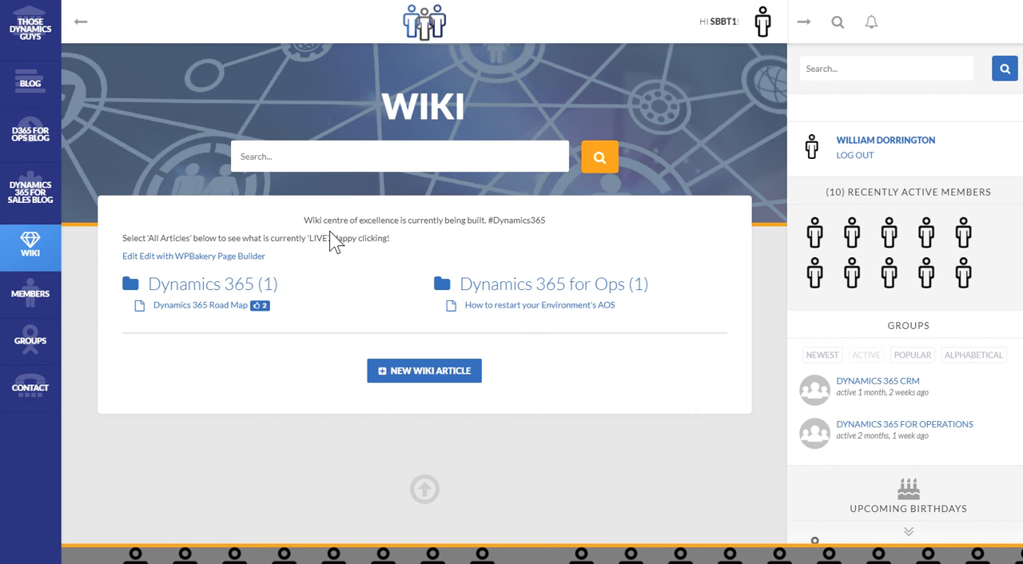
pyautogui.moveTo(540, 304)
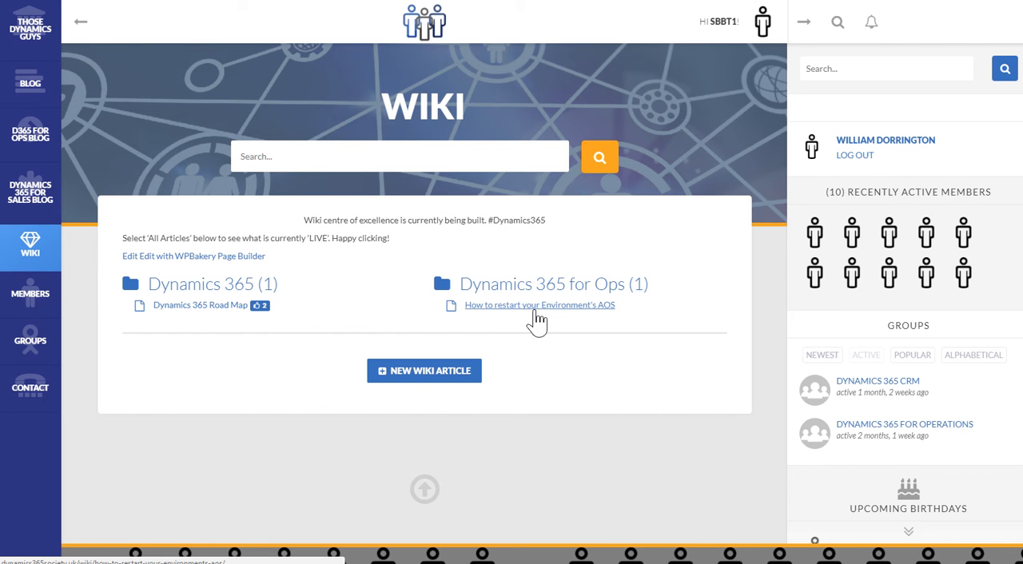
pyautogui.moveTo(530, 316)
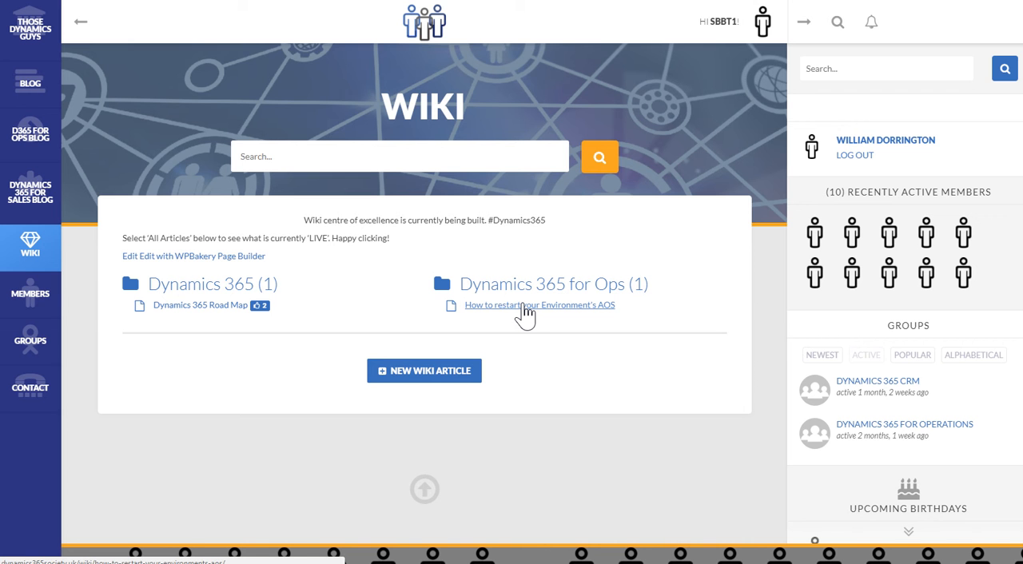
pyautogui.moveTo(611, 307)
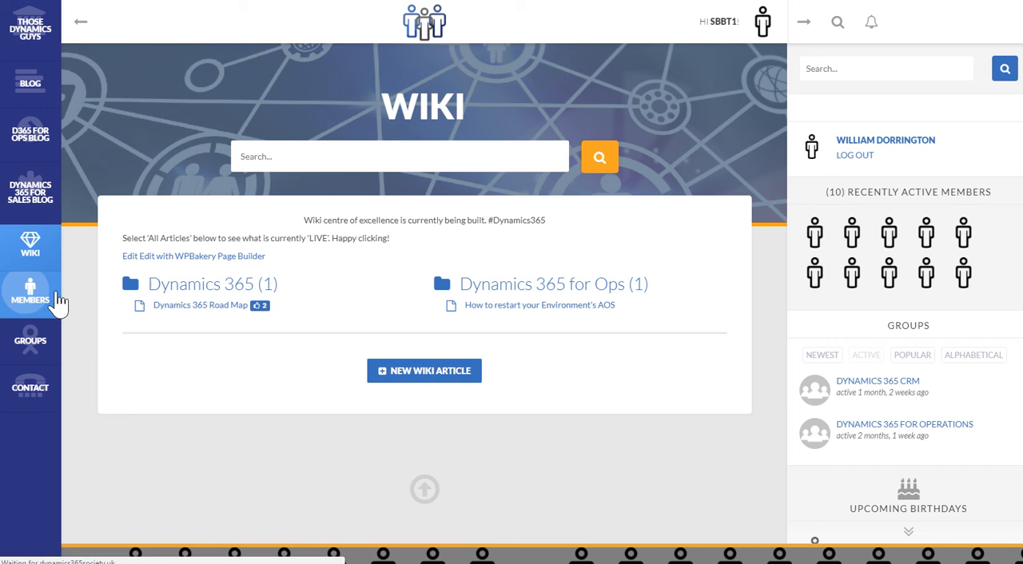
# Show the Members Around The World map on the Members page
pyautogui.click(29, 294)
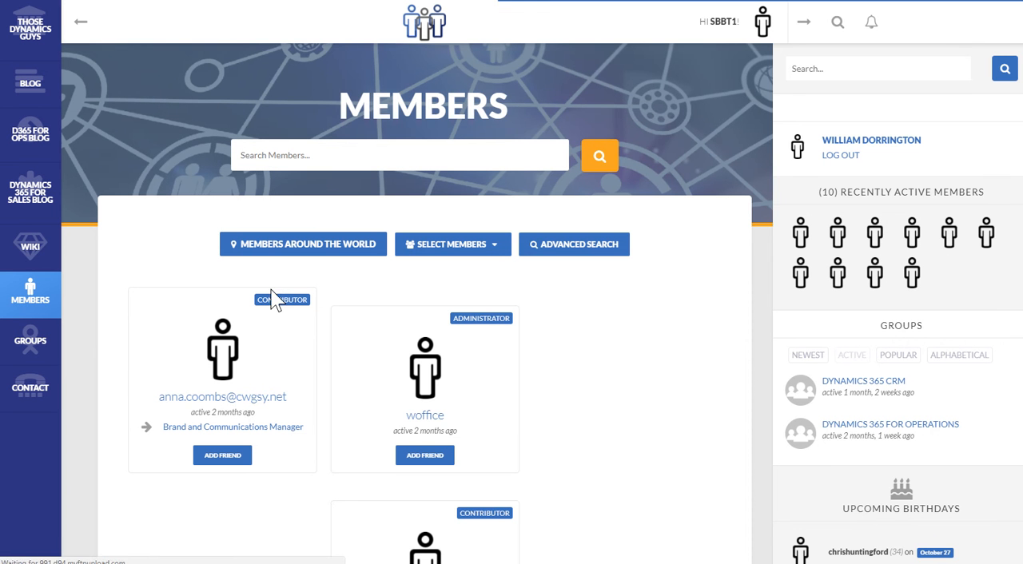
pyautogui.click(303, 243)
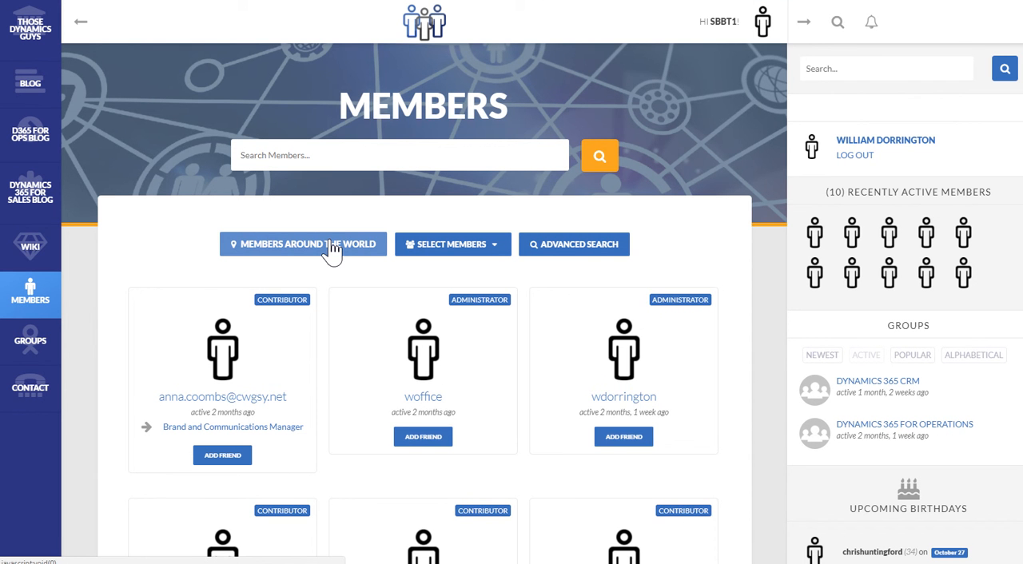
pyautogui.click(303, 243)
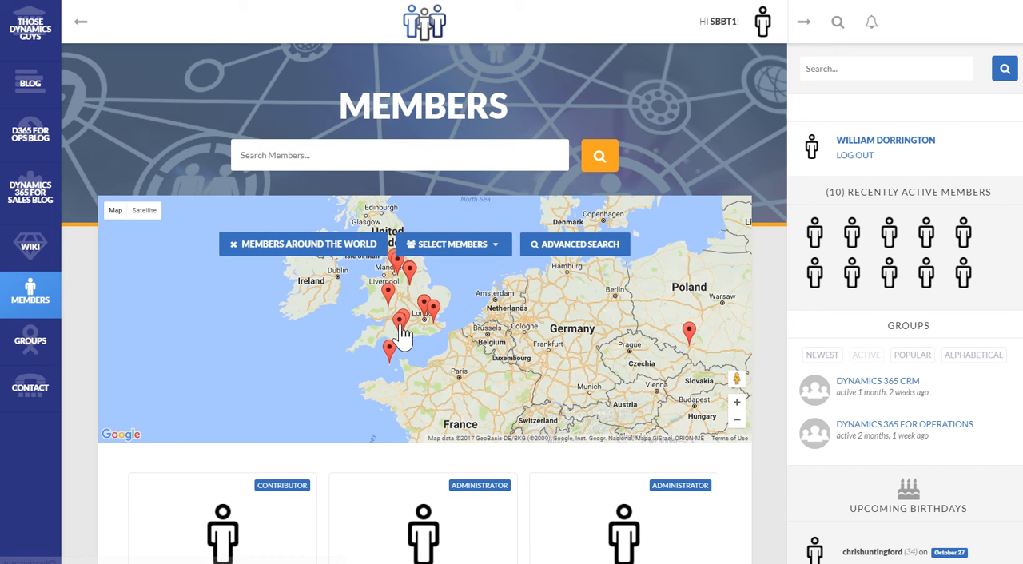
# Browse the member cards and shift the map west to show the North America pin
pyautogui.scroll(-3)
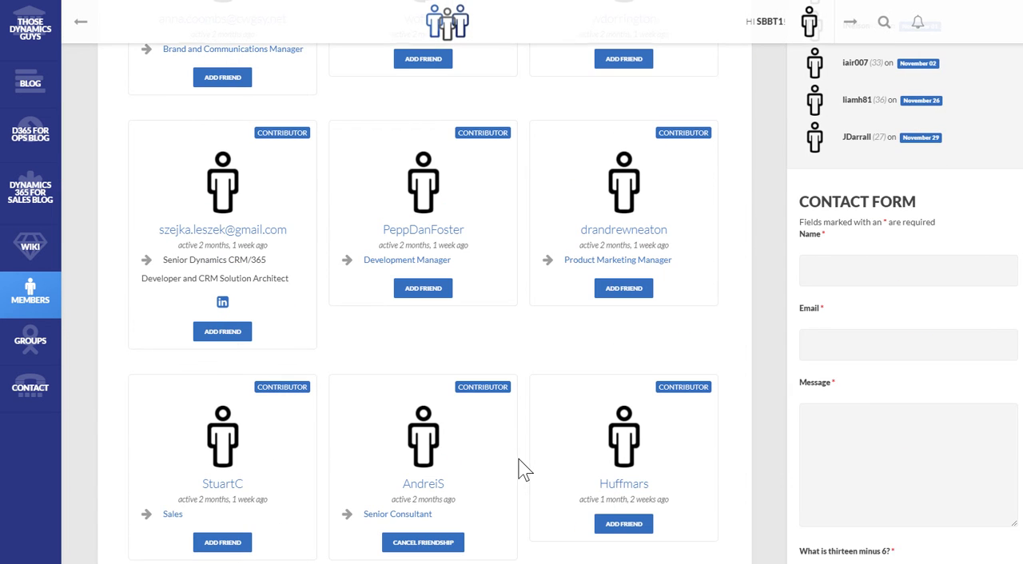
pyautogui.moveTo(664, 255)
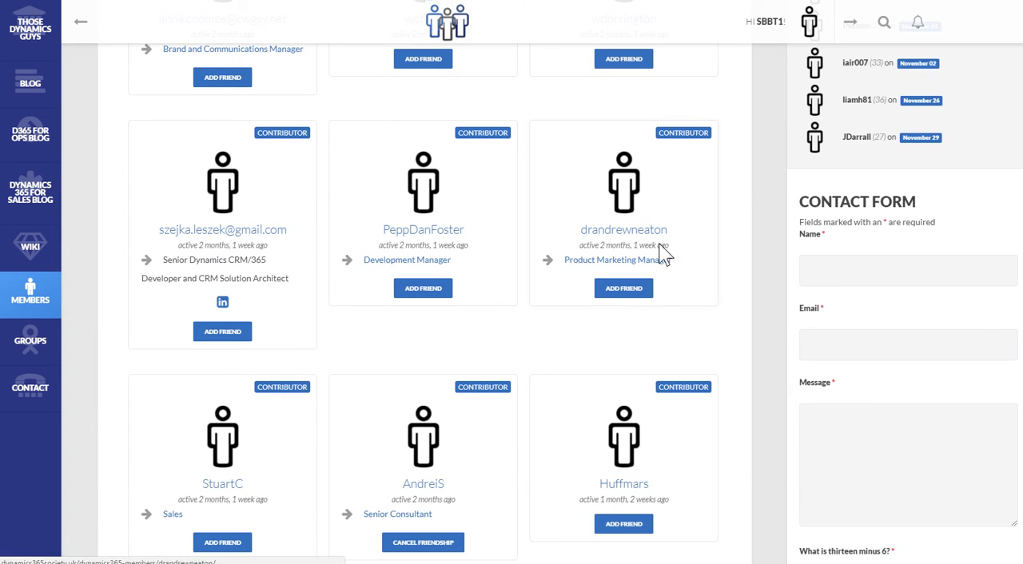
pyautogui.moveTo(647, 280)
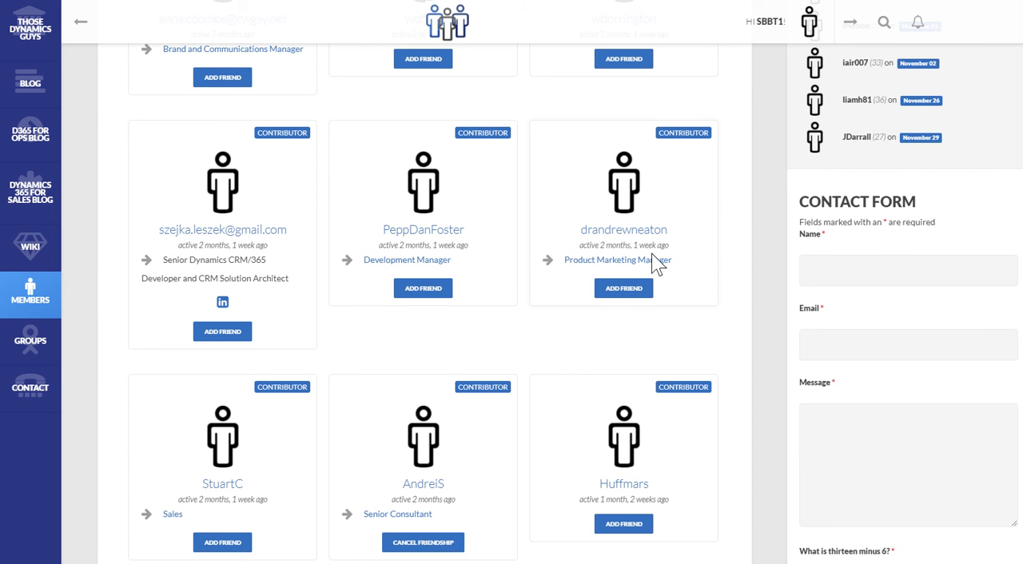
pyautogui.moveTo(689, 255)
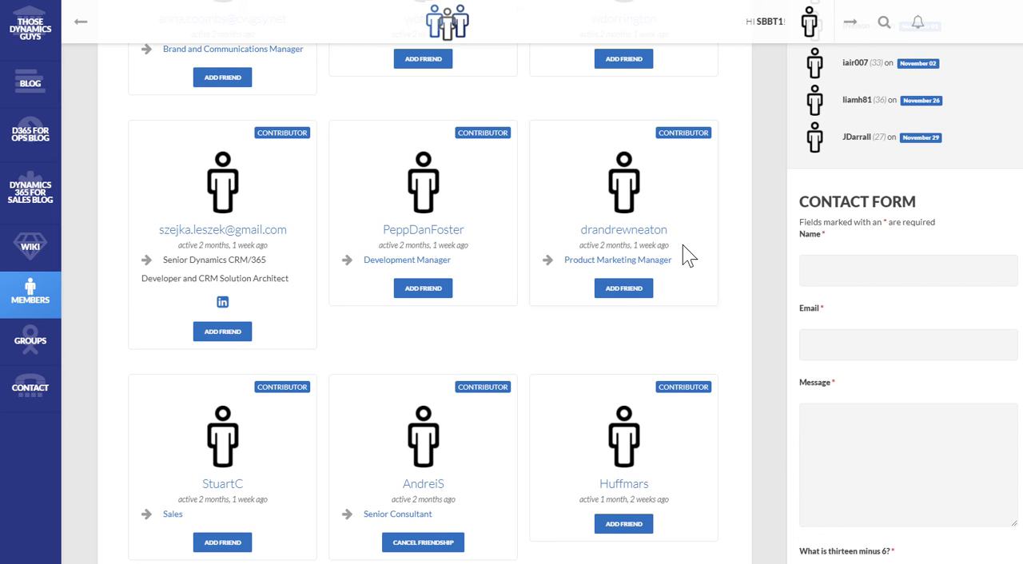
pyautogui.scroll(3)
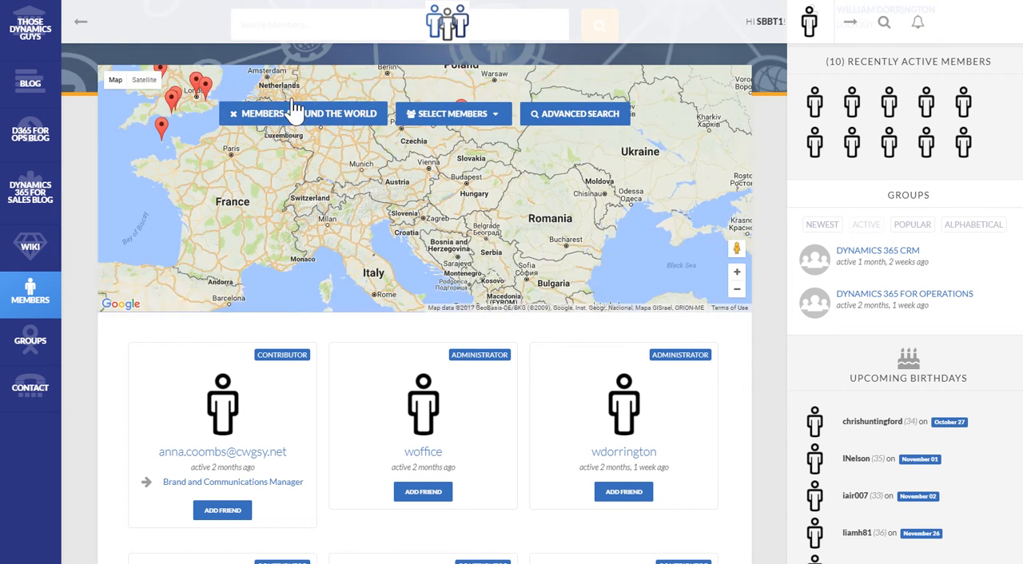
pyautogui.click(736, 289)
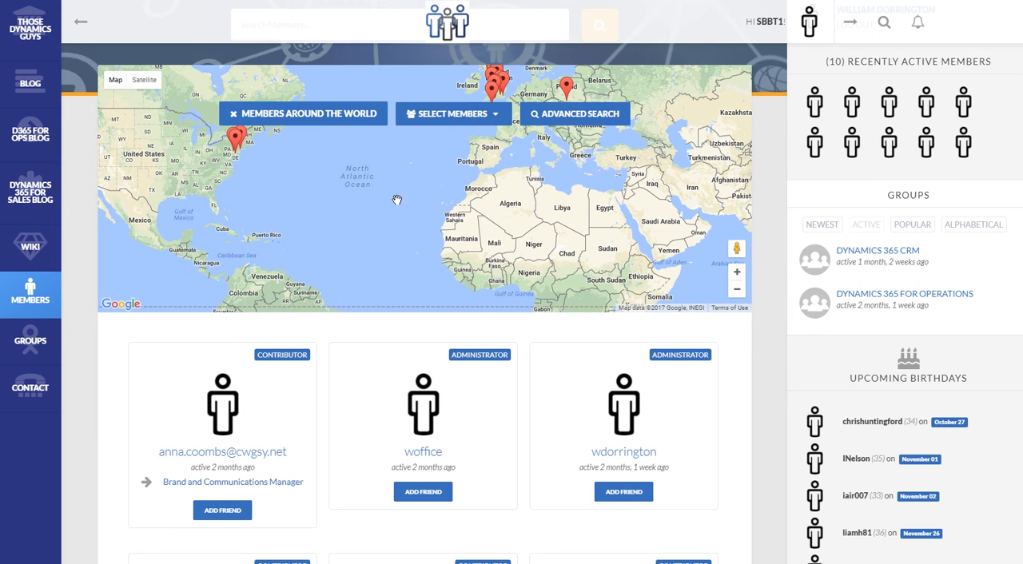
pyautogui.moveTo(605, 403)
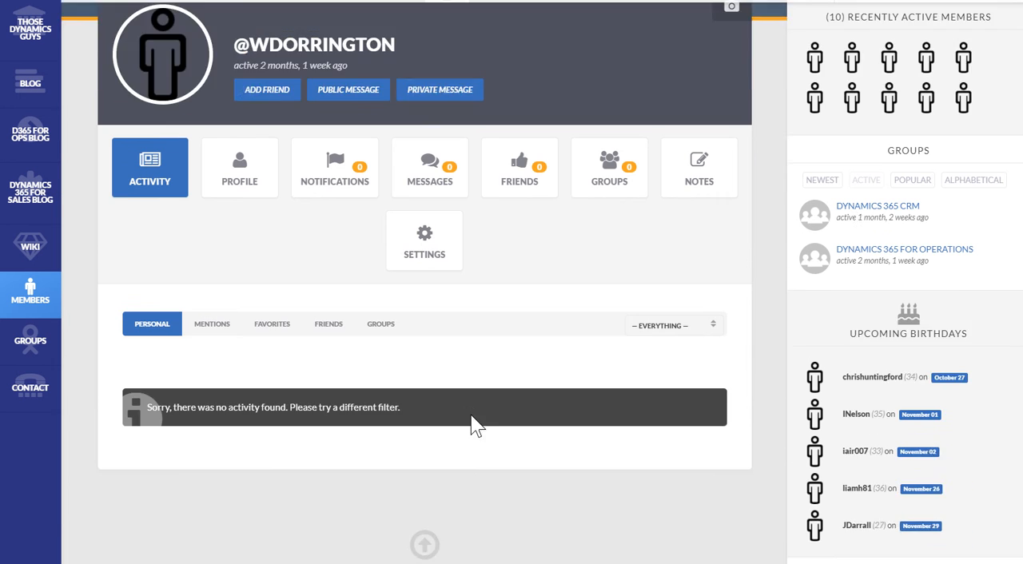
# View the wdorrington profile's Activity tab showing no activity found
pyautogui.scroll(3)
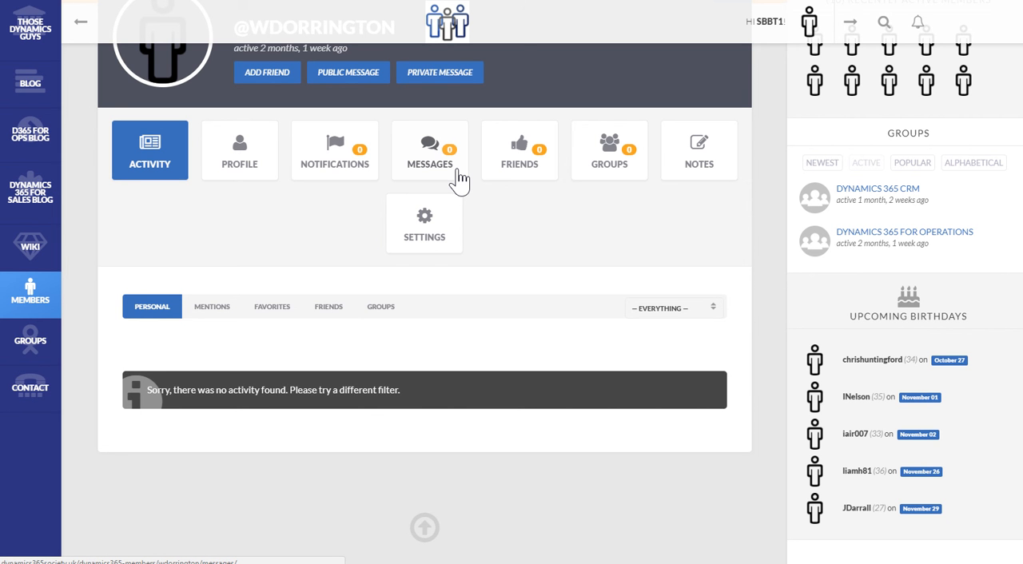
pyautogui.moveTo(655, 120)
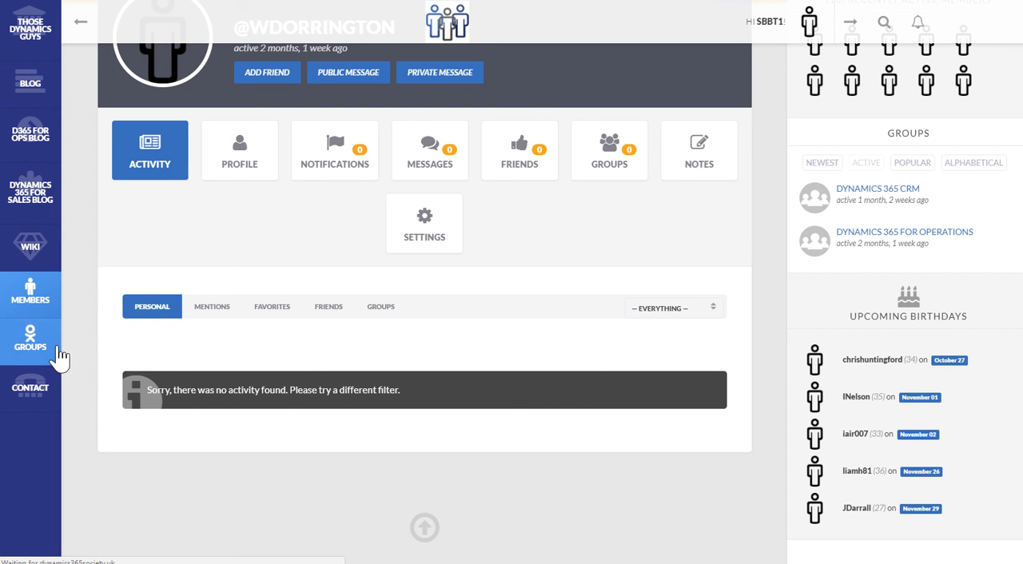
# Show the Groups directory with Dynamics 365 CRM and Dynamics 365 for Operations
pyautogui.click(29, 342)
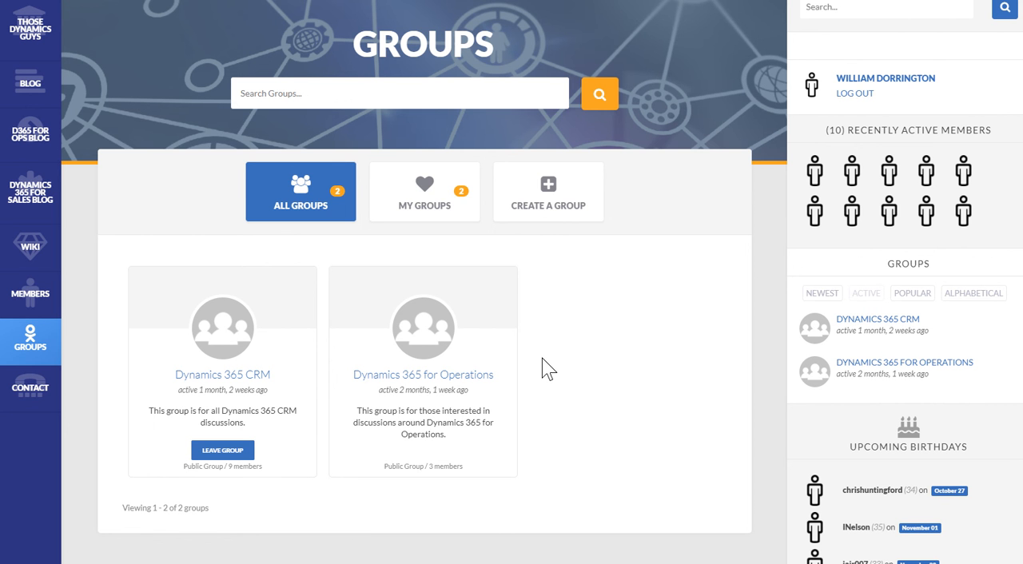
pyautogui.moveTo(122, 387)
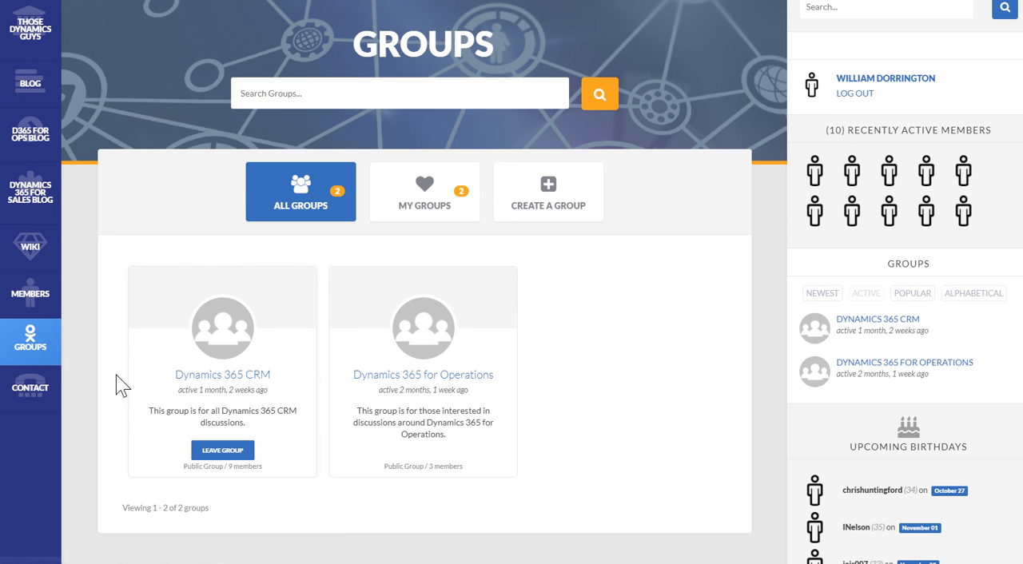
pyautogui.moveTo(30, 387)
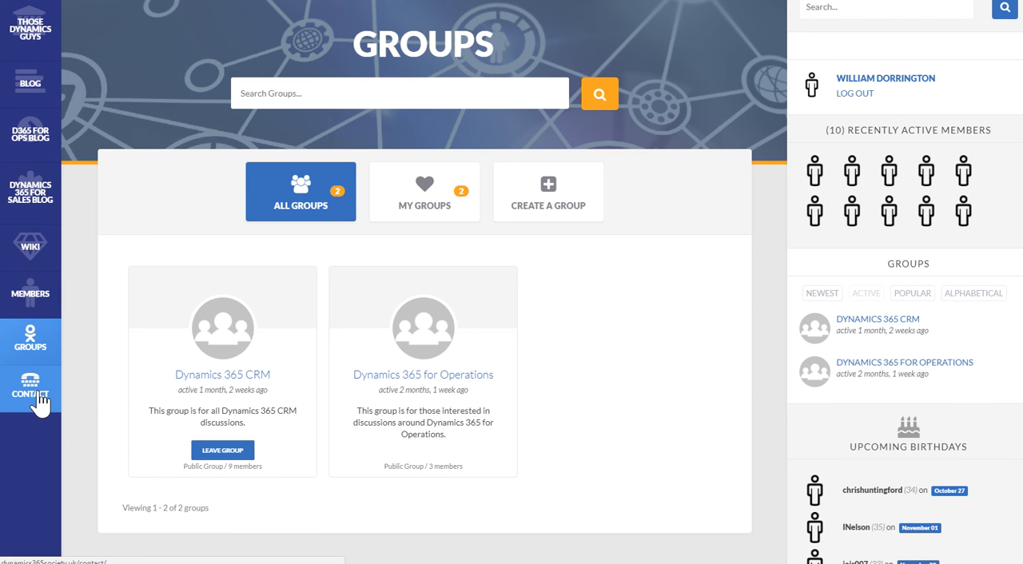
# View the Contact page's empty name, email and message form
pyautogui.click(30, 390)
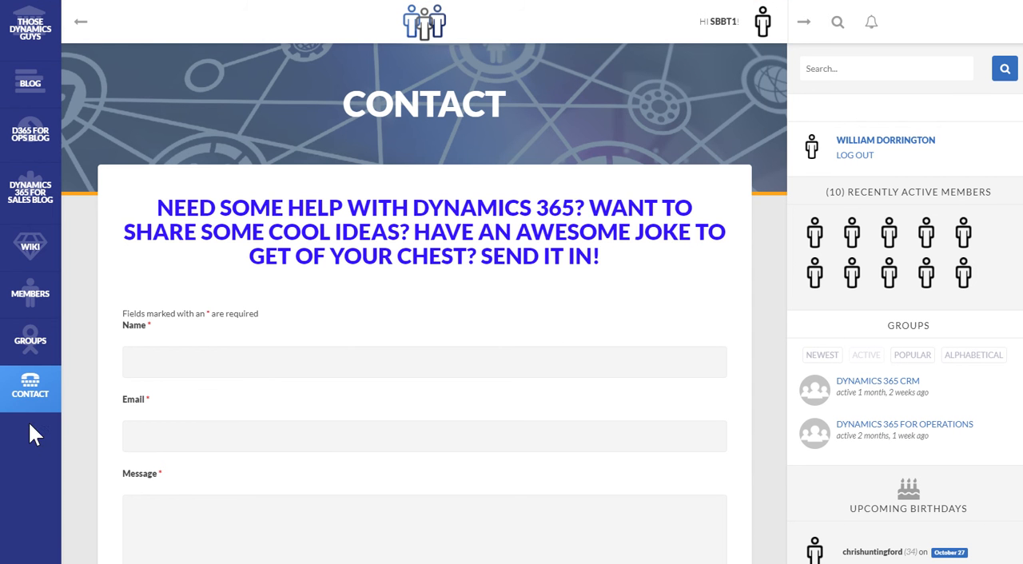
pyautogui.scroll(-3)
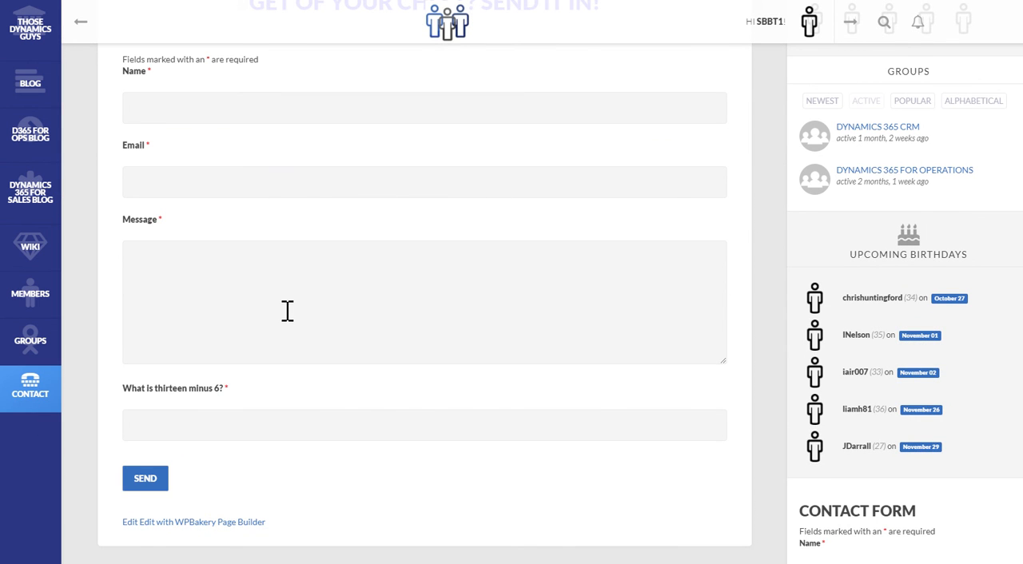
pyautogui.scroll(3)
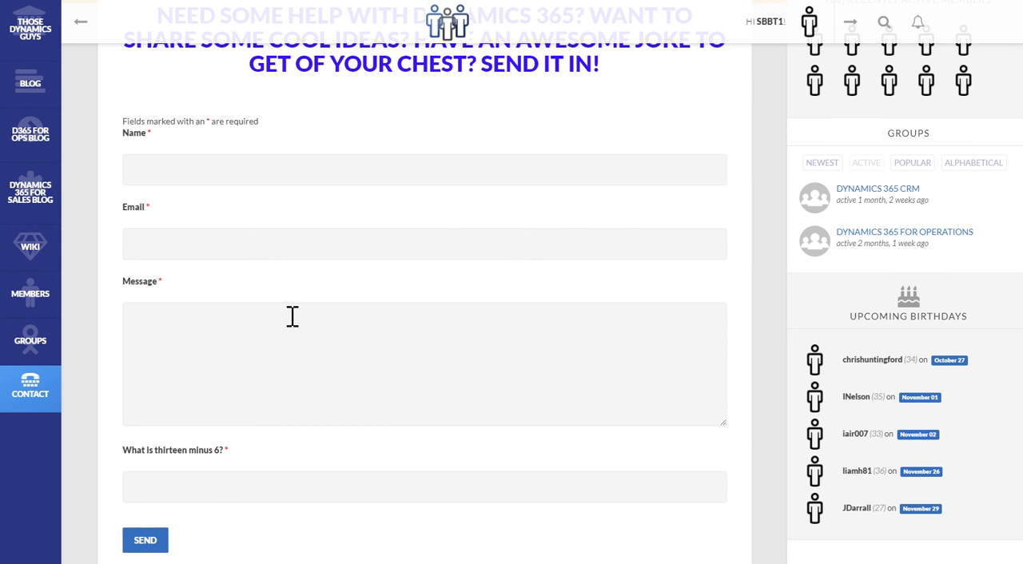
pyautogui.click(763, 22)
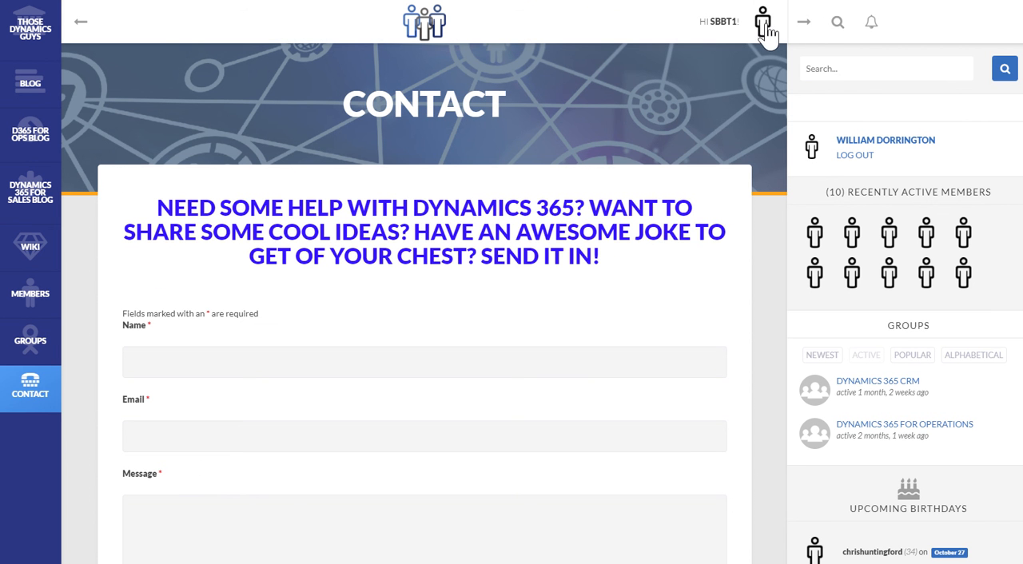
pyautogui.click(762, 18)
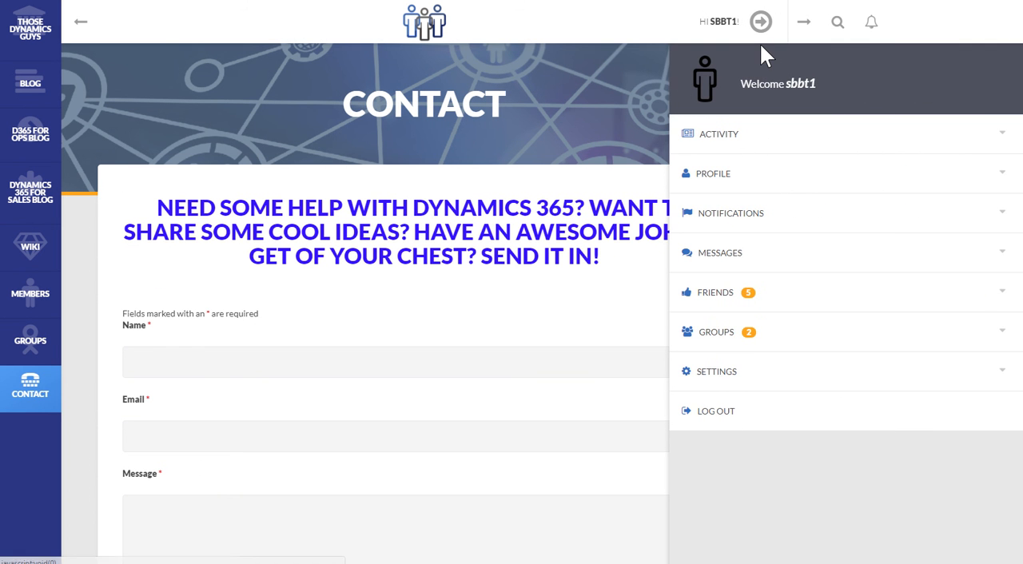
pyautogui.moveTo(855, 65)
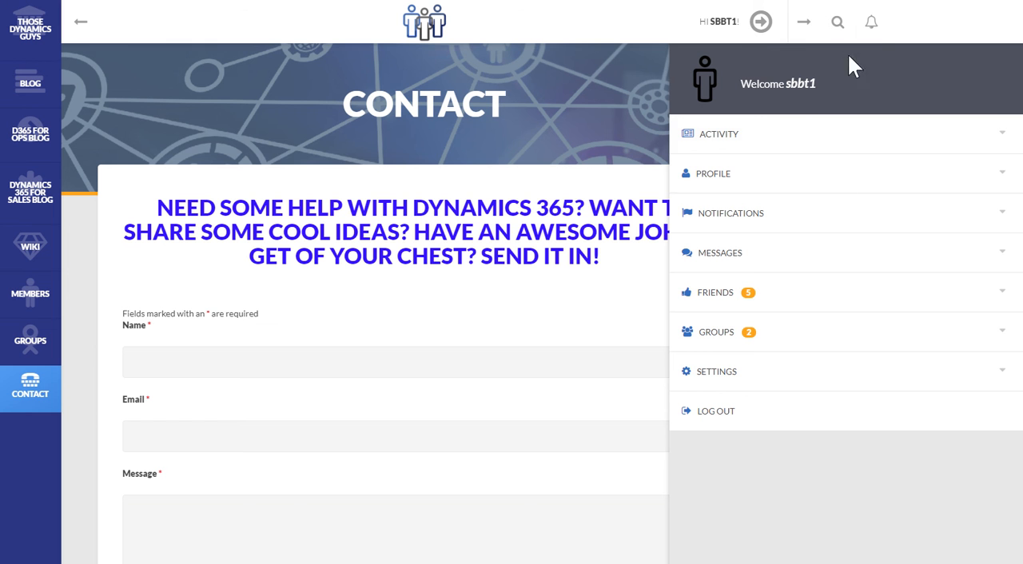
pyautogui.click(869, 22)
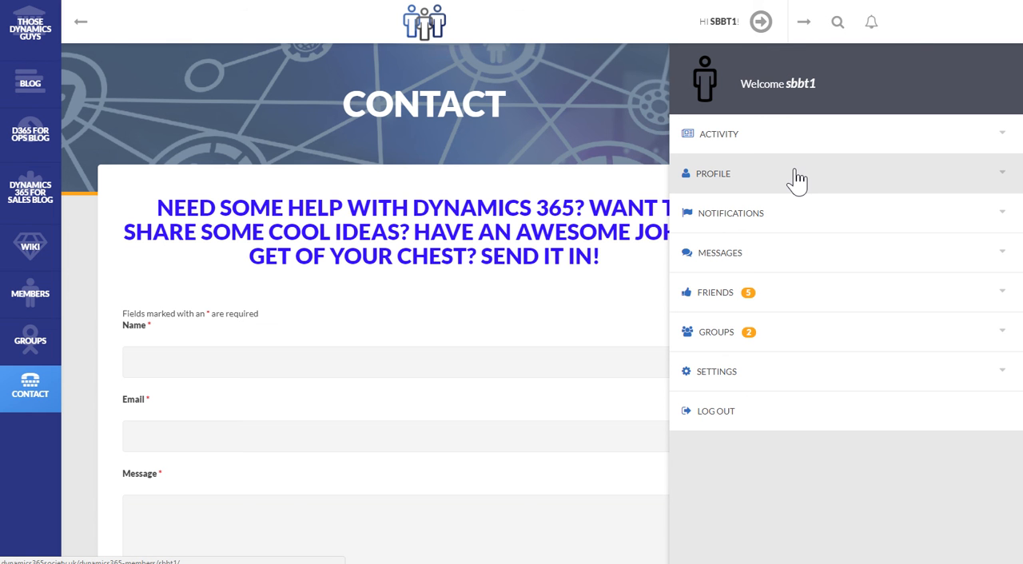
pyautogui.moveTo(796, 259)
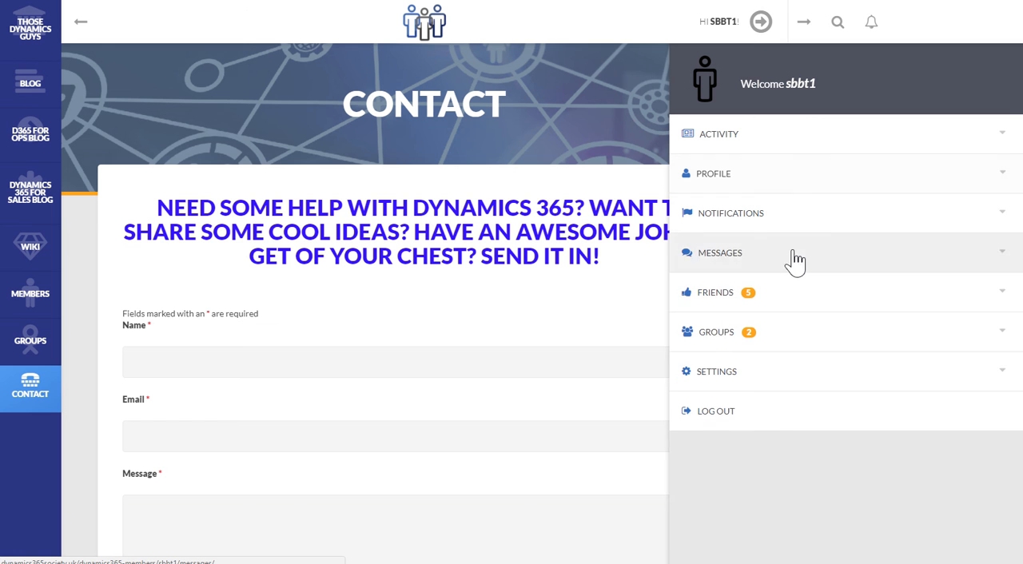
pyautogui.click(719, 252)
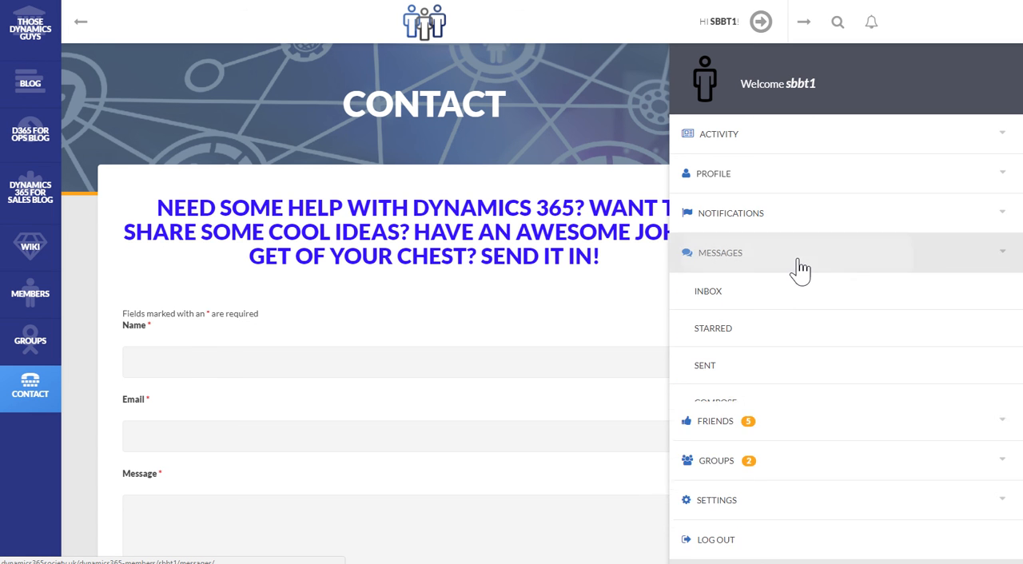
pyautogui.click(716, 291)
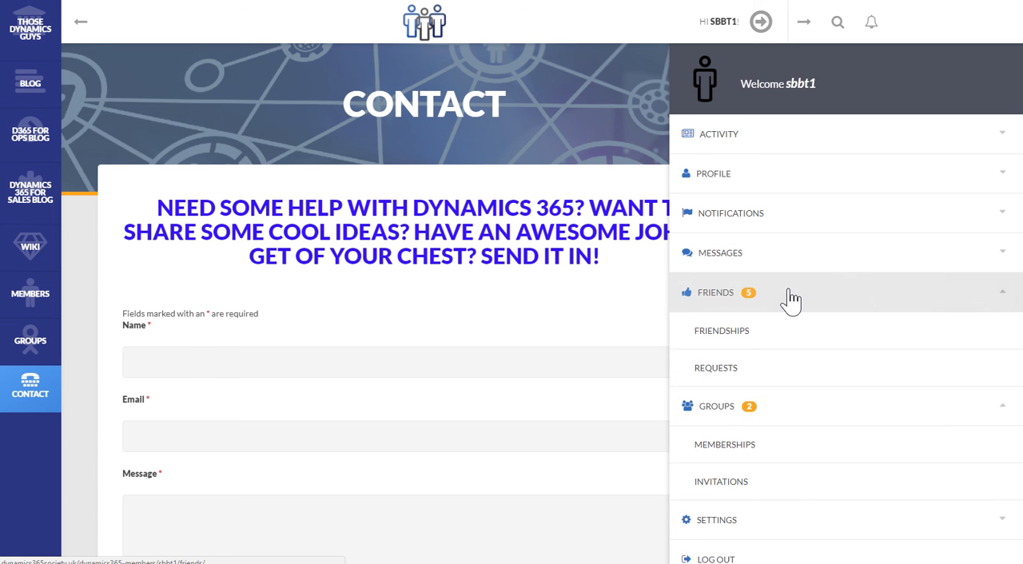
pyautogui.click(714, 291)
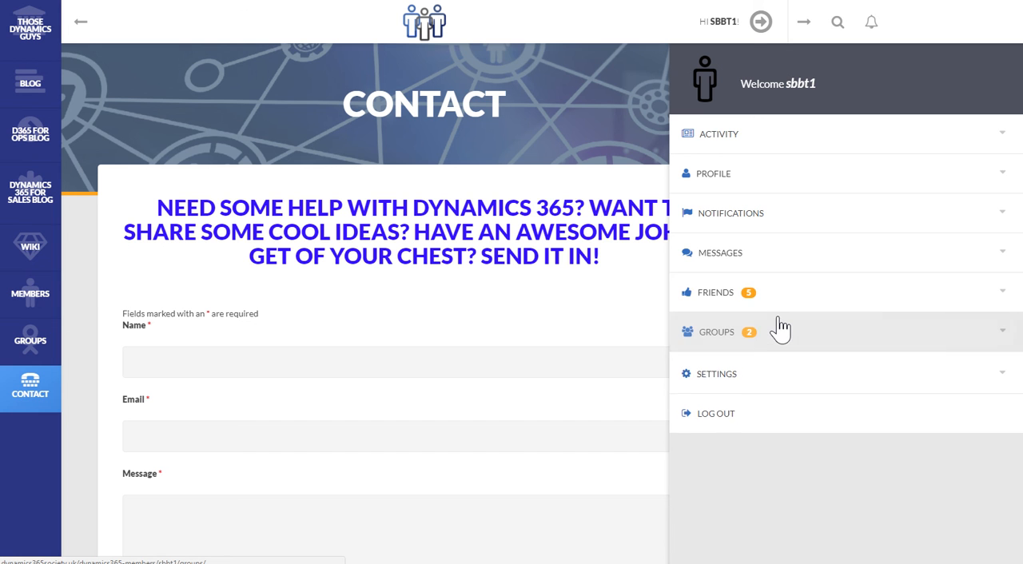
pyautogui.moveTo(783, 316)
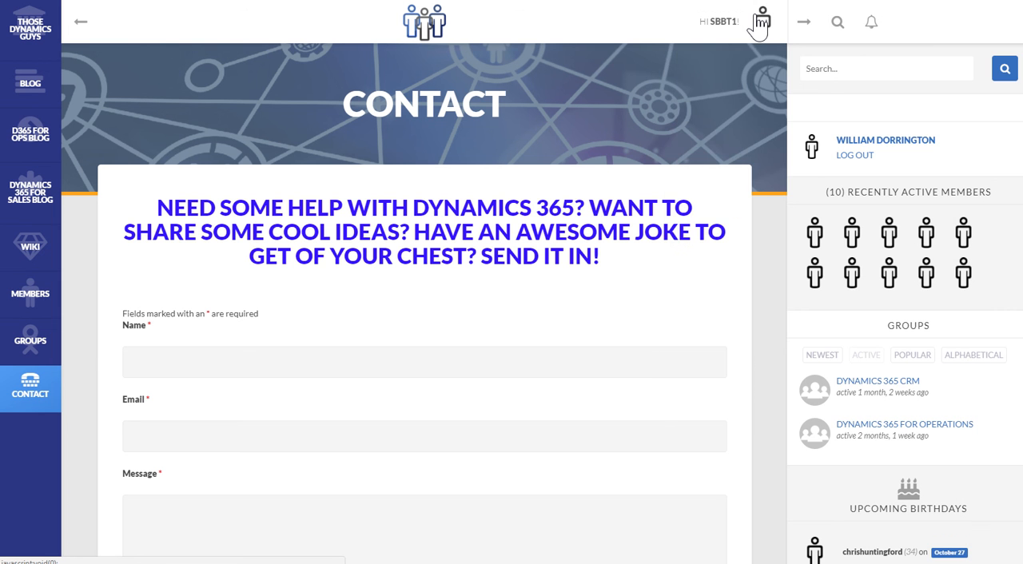
pyautogui.moveTo(748, 88)
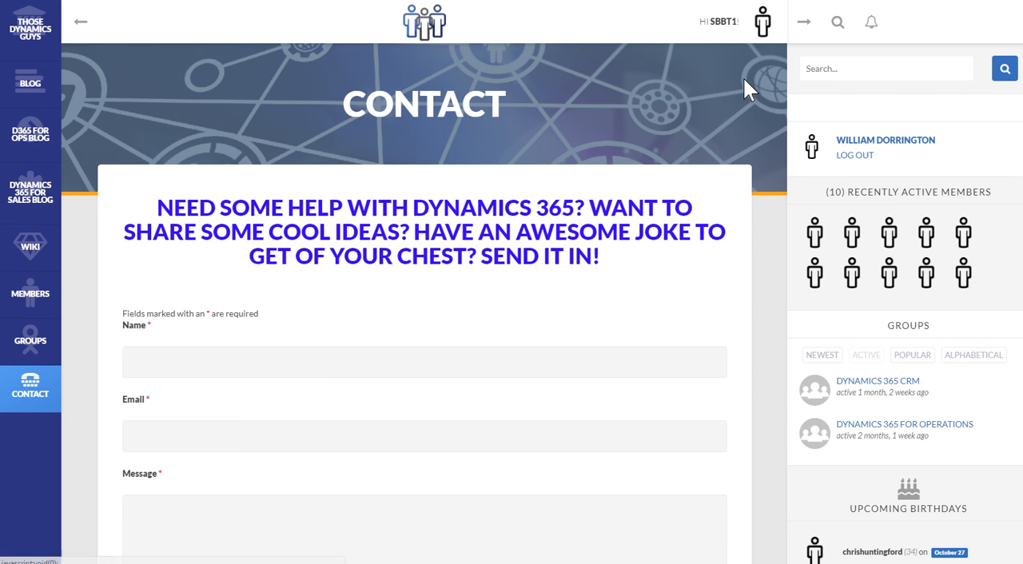
pyautogui.moveTo(638, 178)
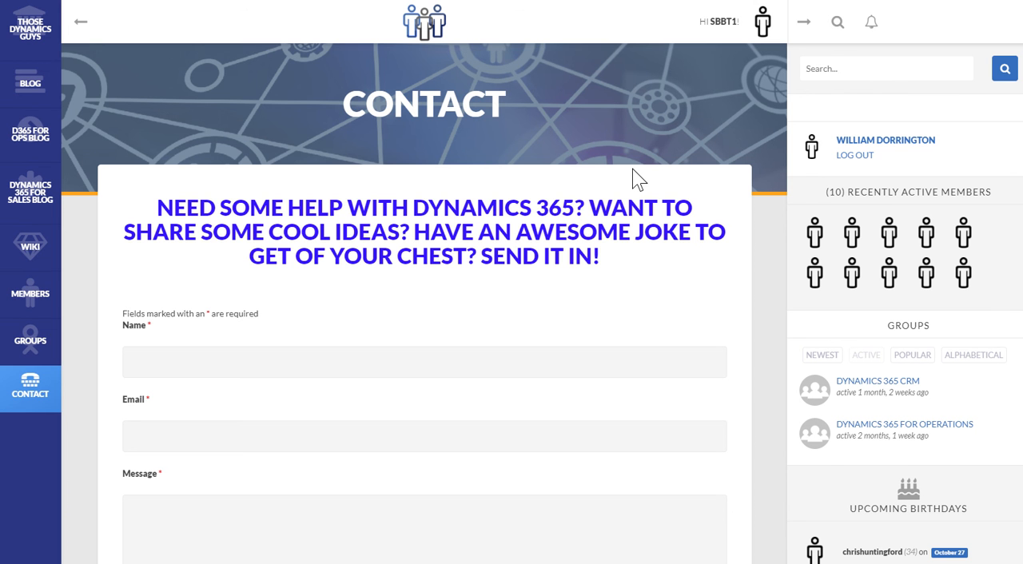
pyautogui.moveTo(638, 177)
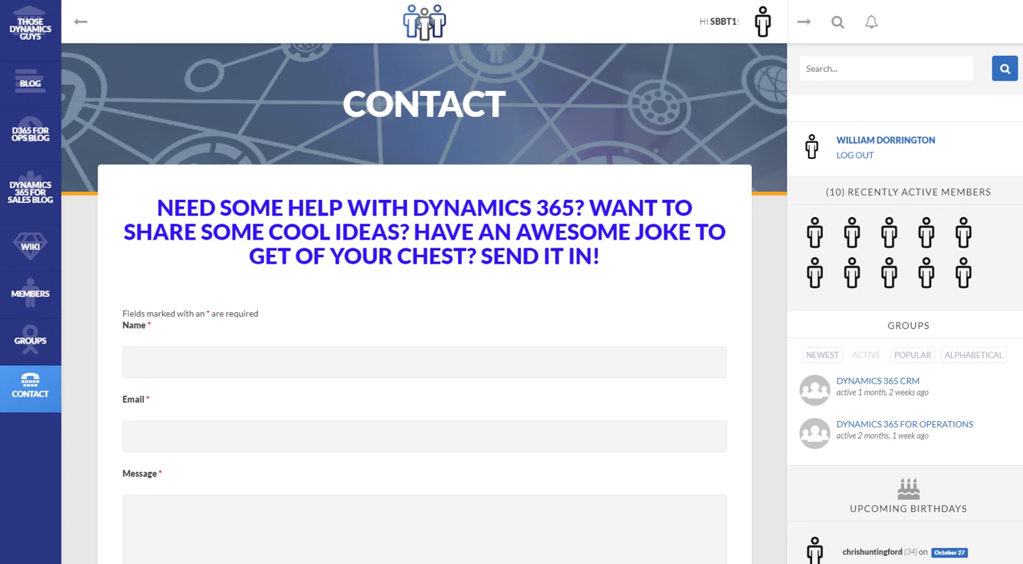